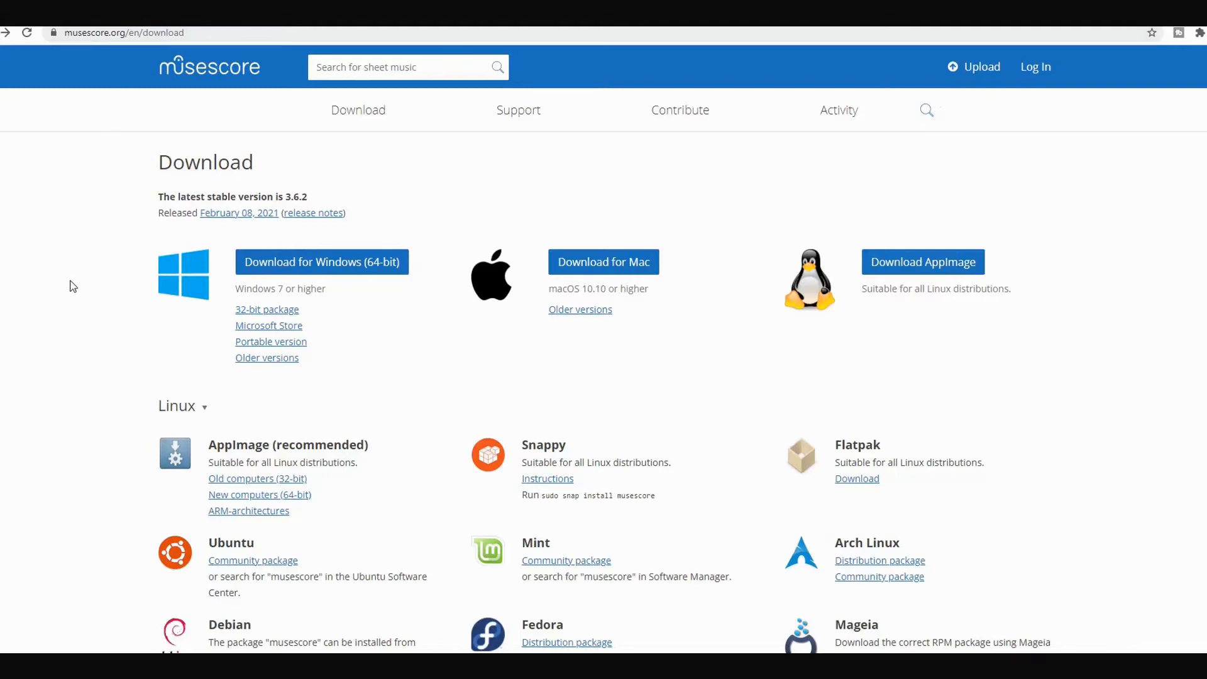
pyautogui.moveTo(331, 265)
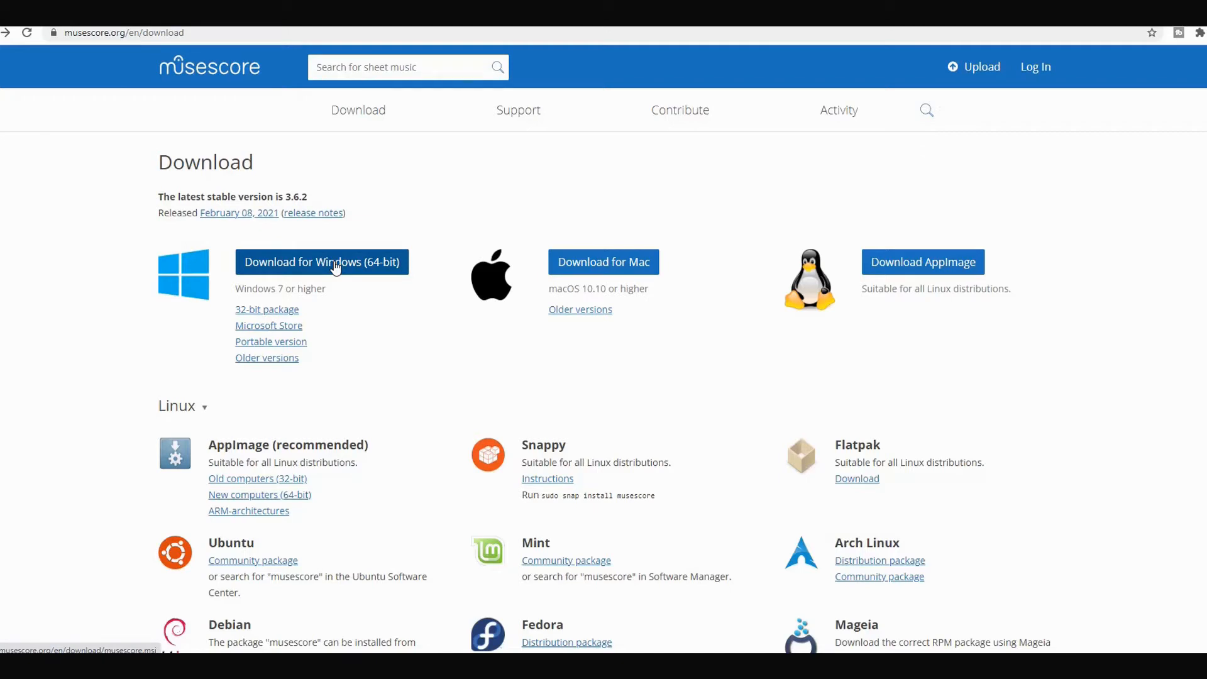
# Download the MuseScore 3.6.2 installer for 64-bit Windows from musescore.org.
pyautogui.click(321, 262)
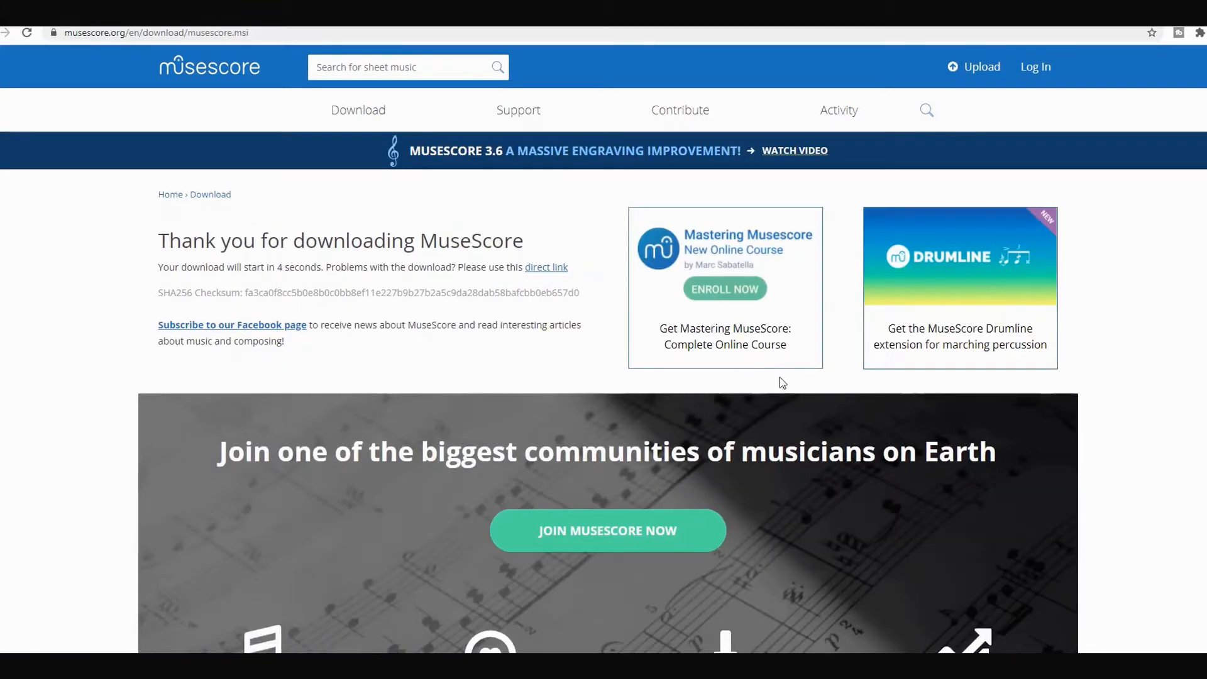
pyautogui.moveTo(1116, 393)
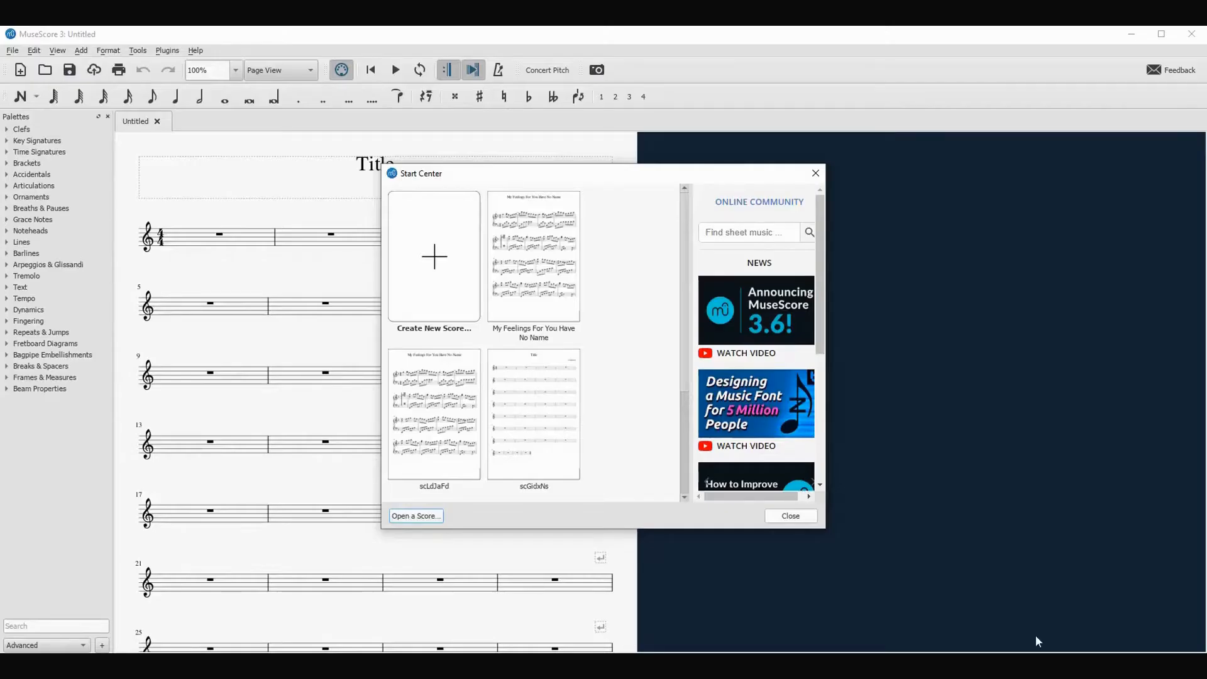
pyautogui.moveTo(940, 432)
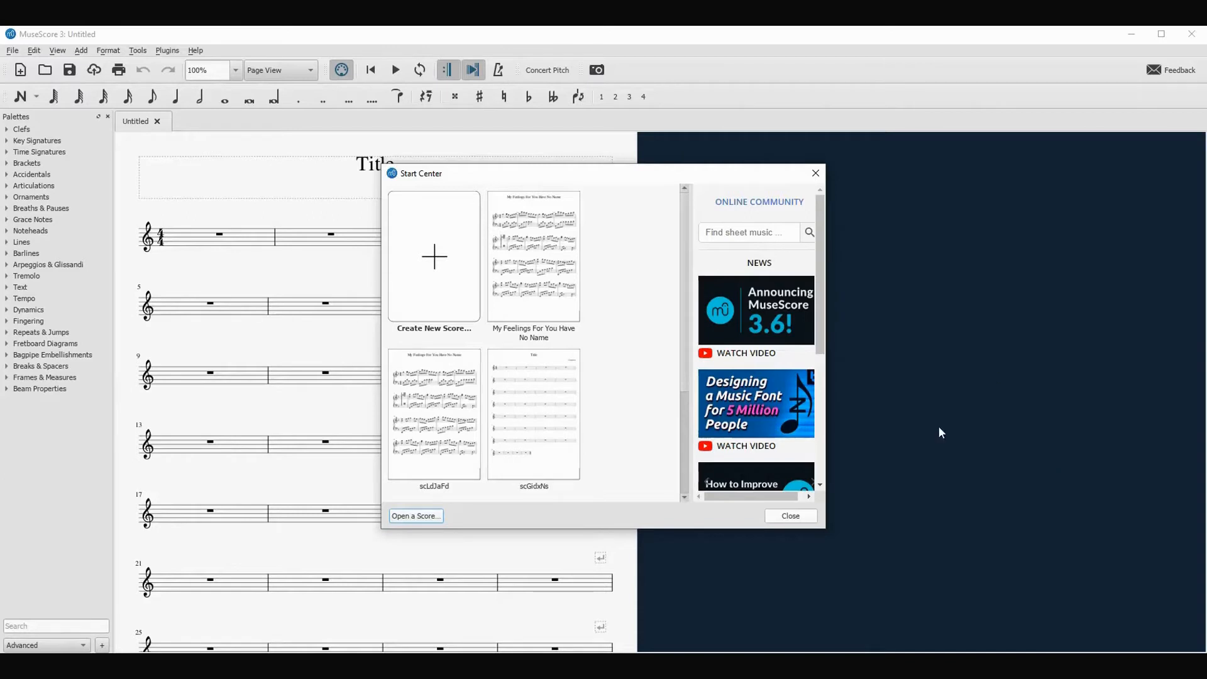
pyautogui.moveTo(426, 259)
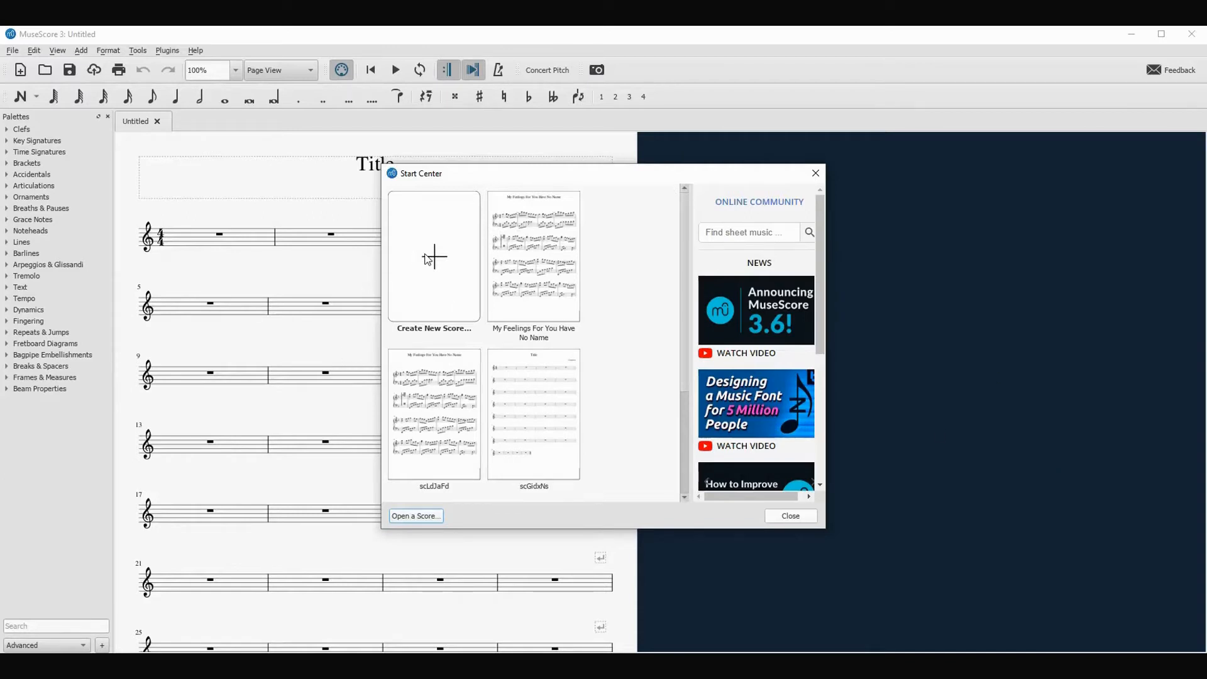
# Launch the New Score Wizard from the Start Center's 'Create New Score...'.
pyautogui.click(433, 257)
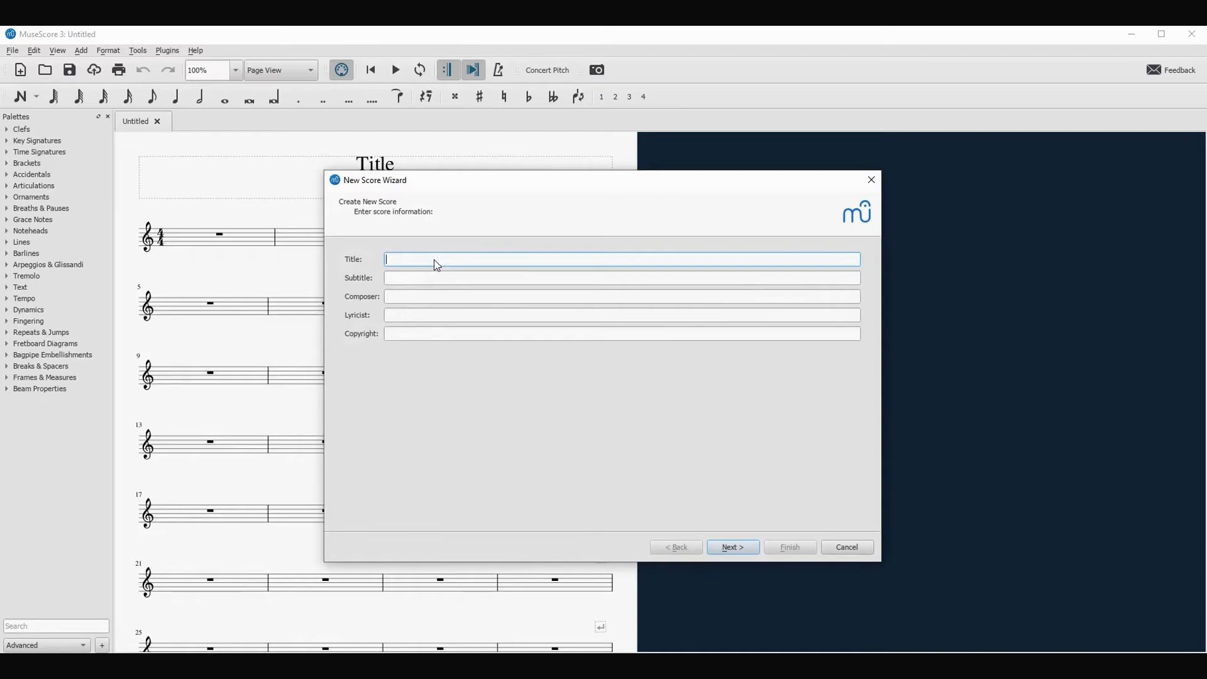
# Enter 'test' as the score title and advance to template selection.
pyautogui.write('test')
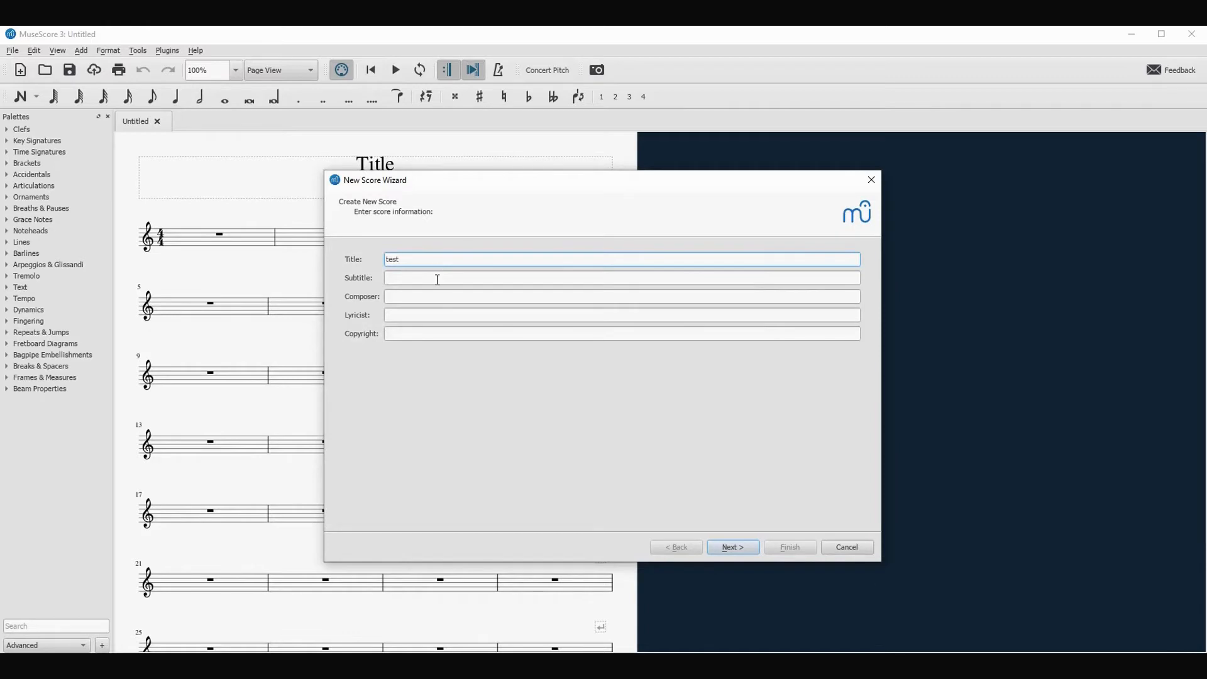
pyautogui.moveTo(433, 316)
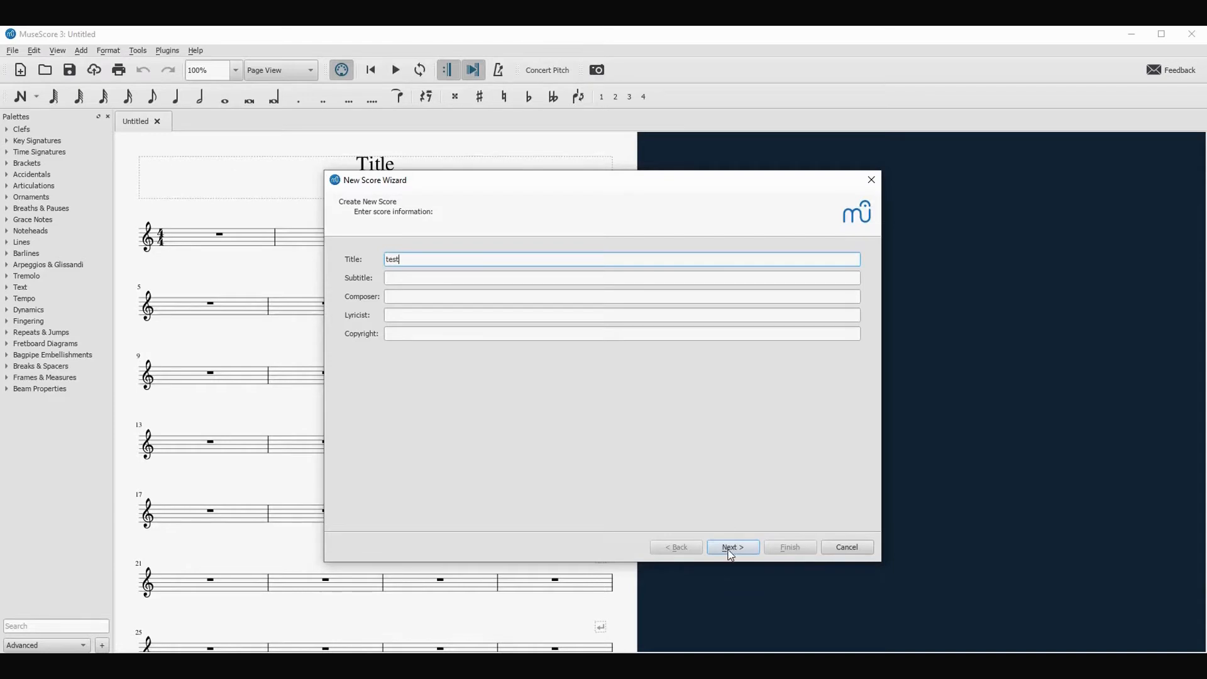
pyautogui.click(731, 547)
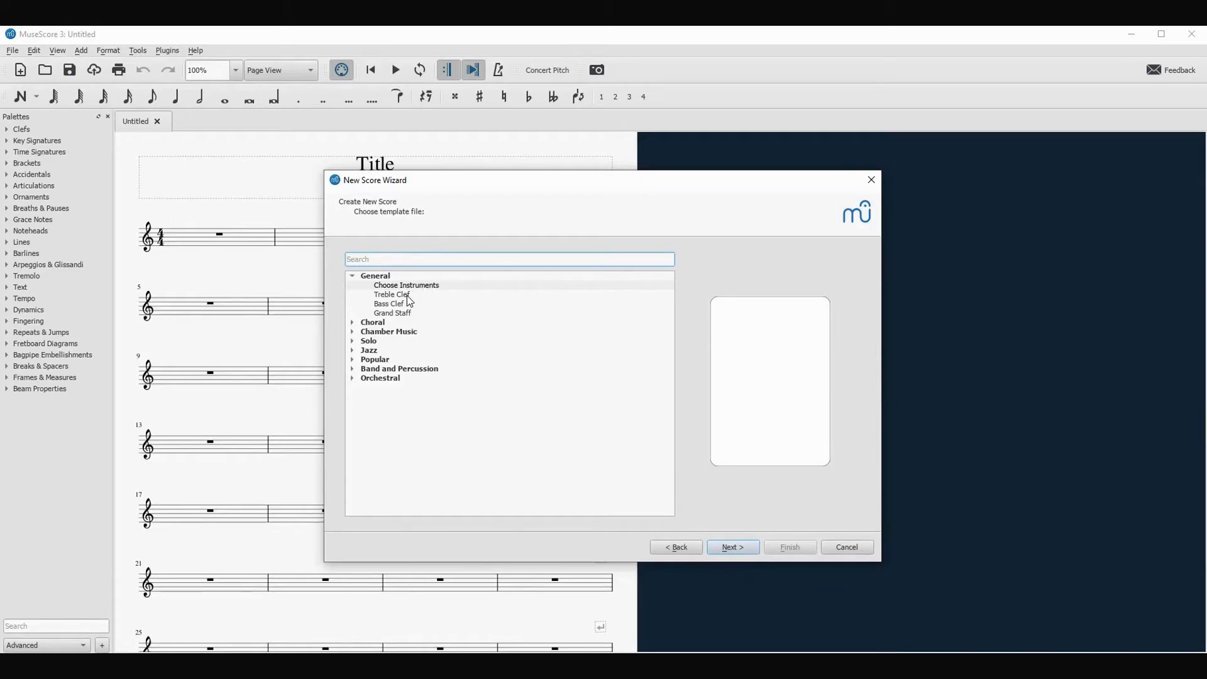
pyautogui.moveTo(378, 332)
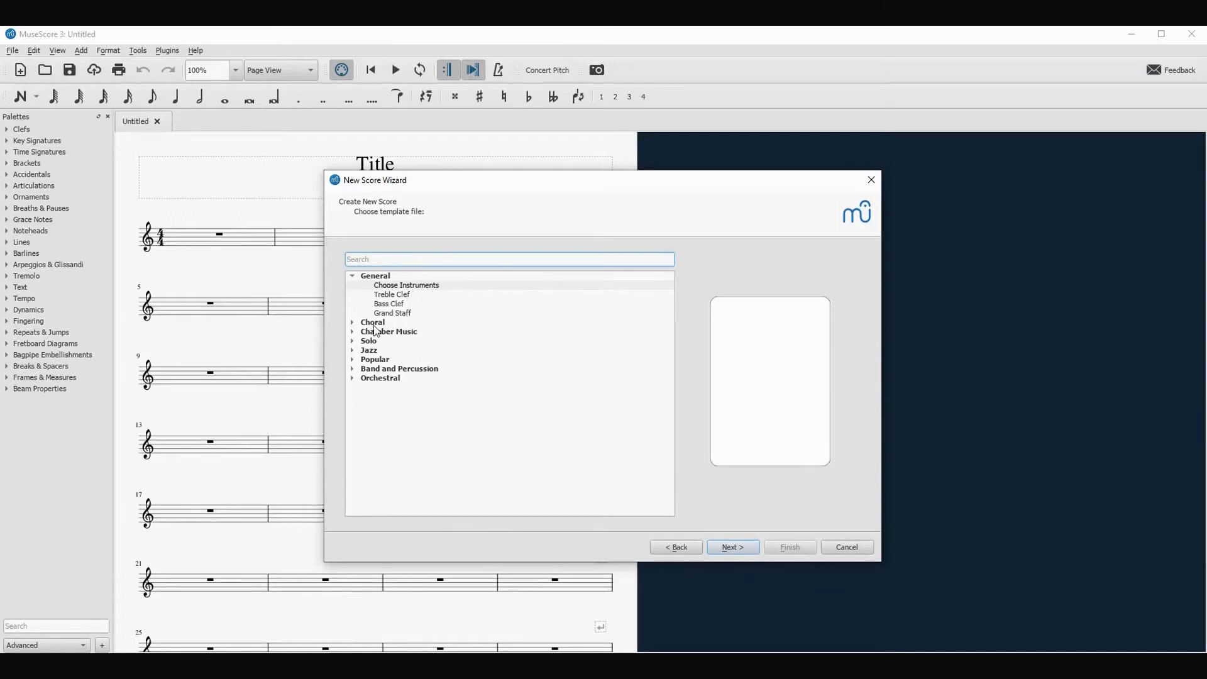
# Browse the Choral, Chamber, Orchestral and Band categories, then select the Grand Staff template.
pyautogui.click(373, 322)
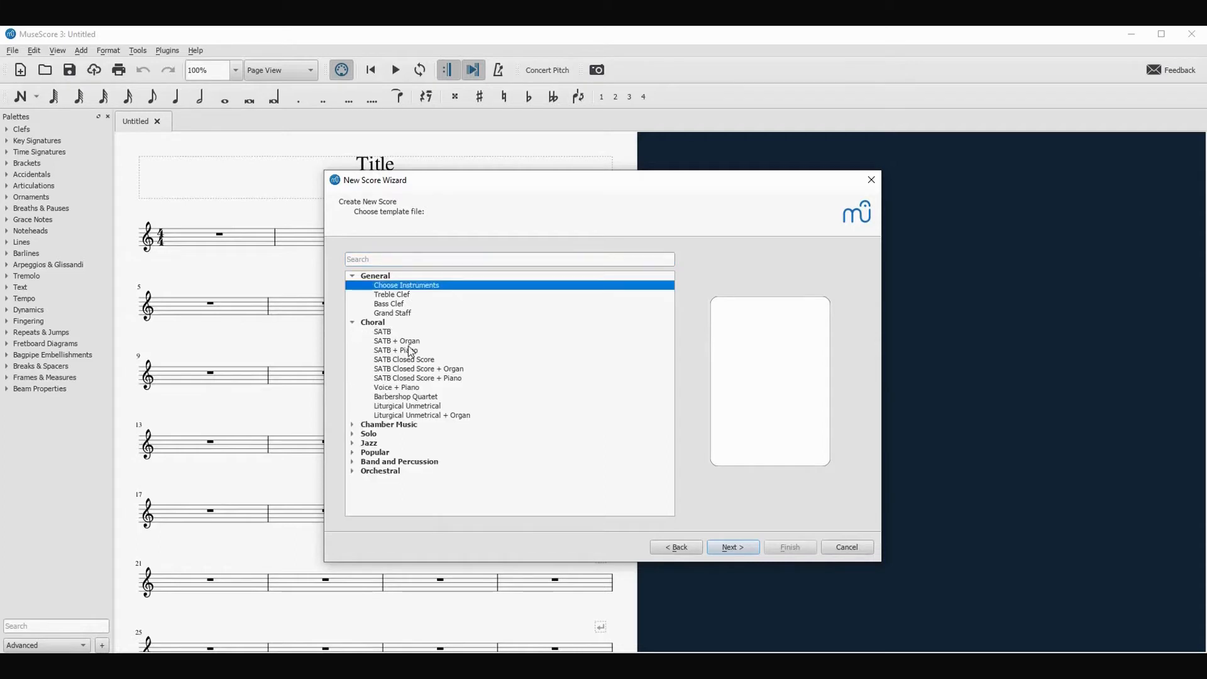
pyautogui.click(388, 425)
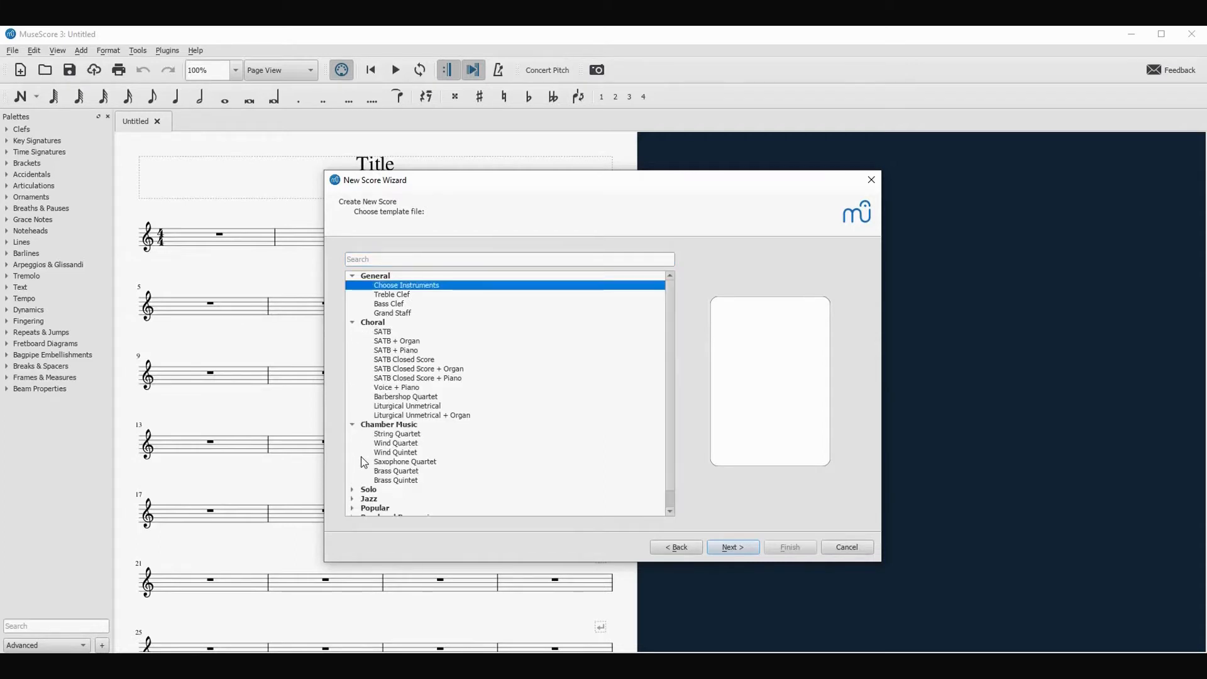
pyautogui.scroll(-3)
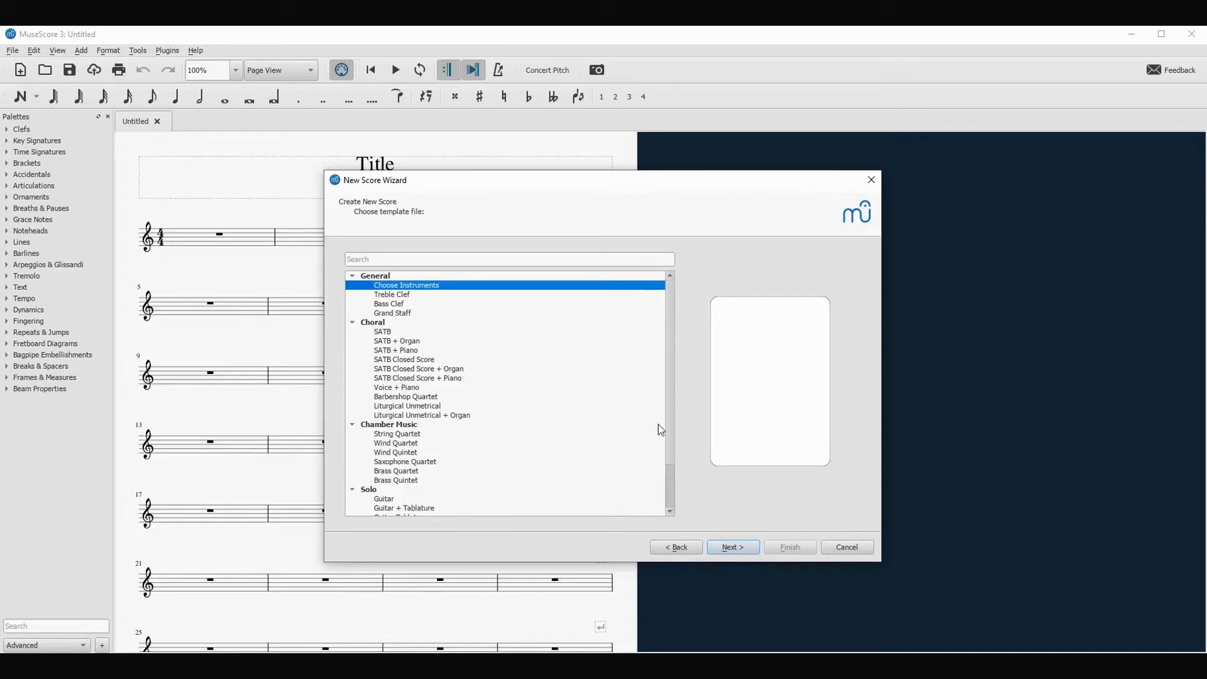
pyautogui.scroll(-3)
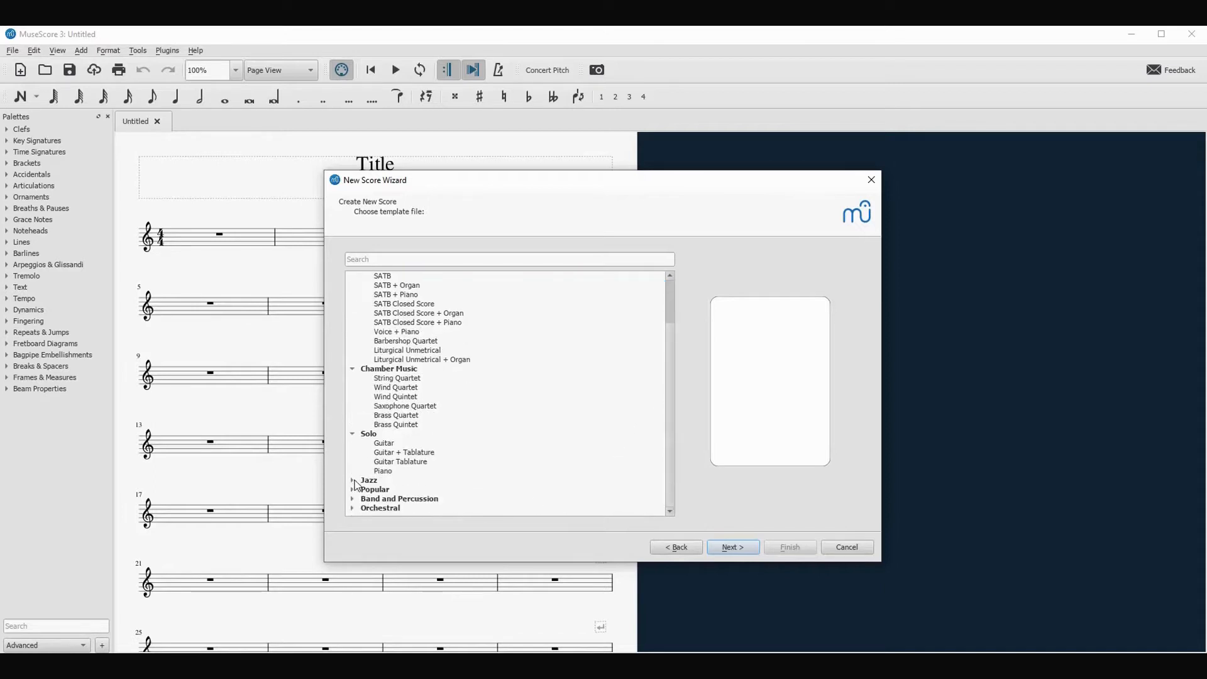
pyautogui.click(354, 508)
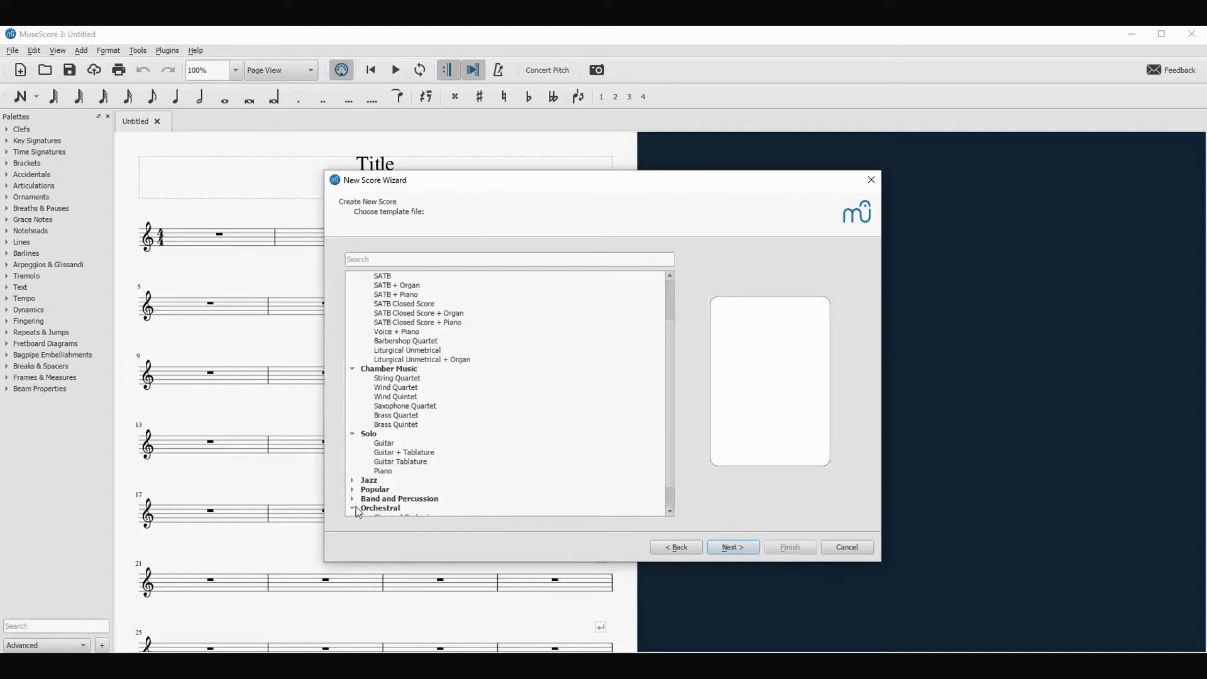
pyautogui.scroll(-3)
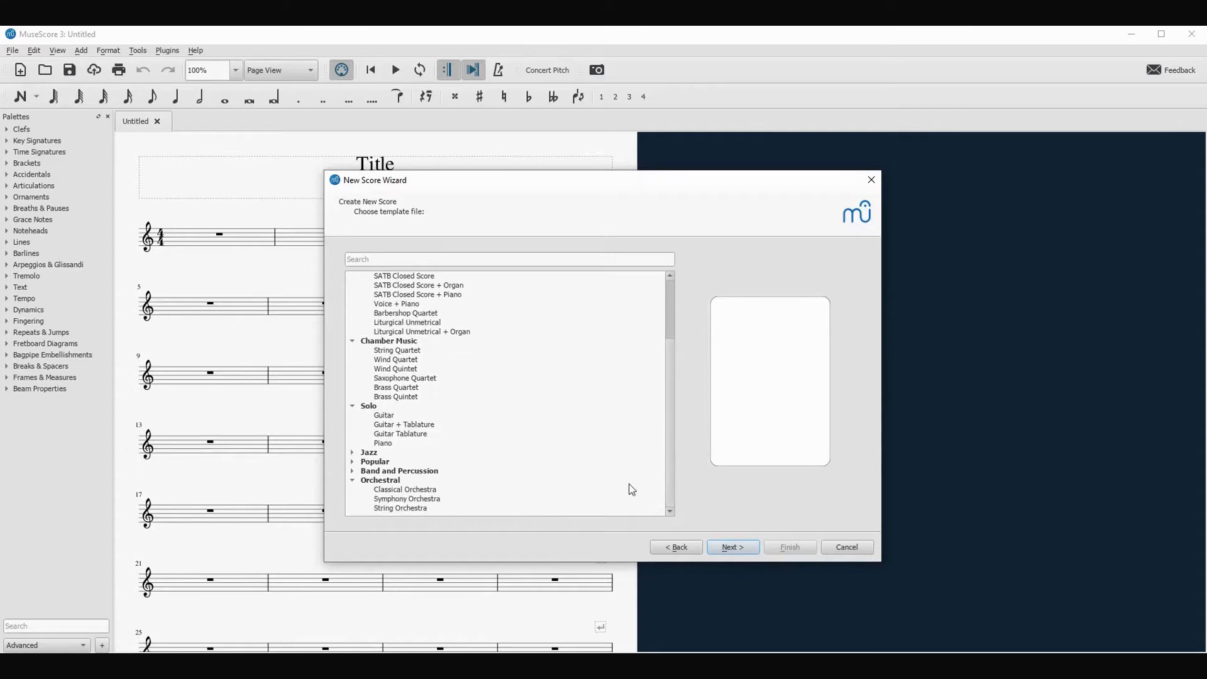
pyautogui.click(352, 471)
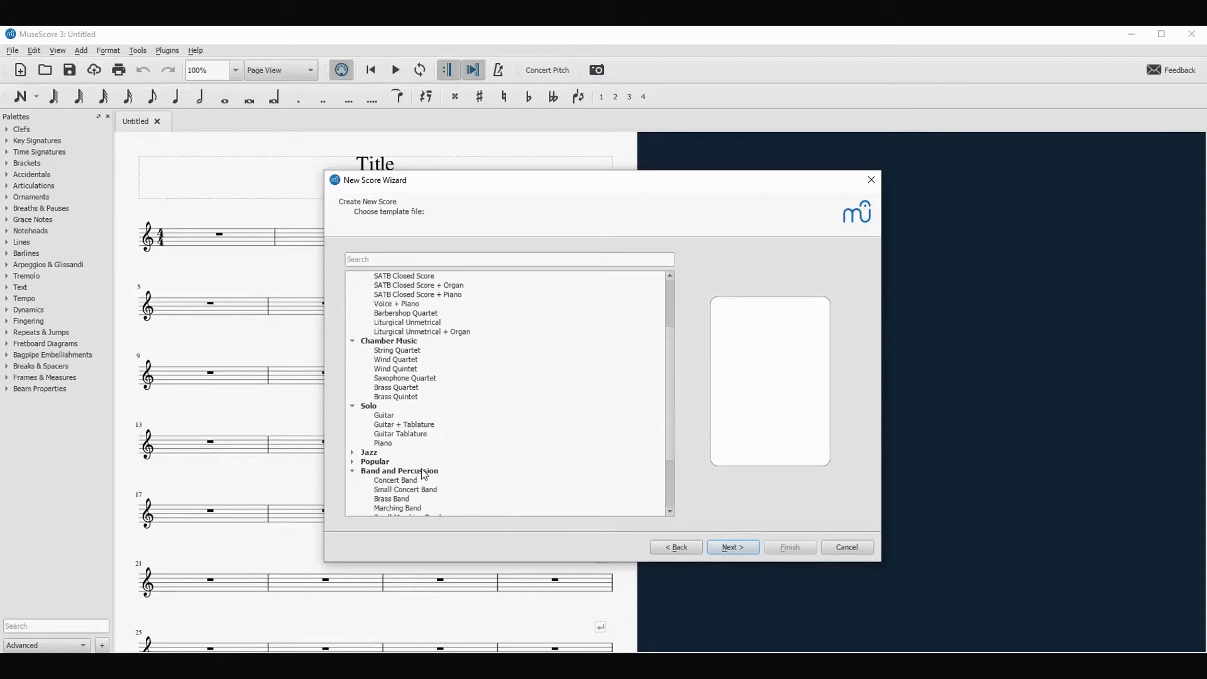
pyautogui.scroll(-3)
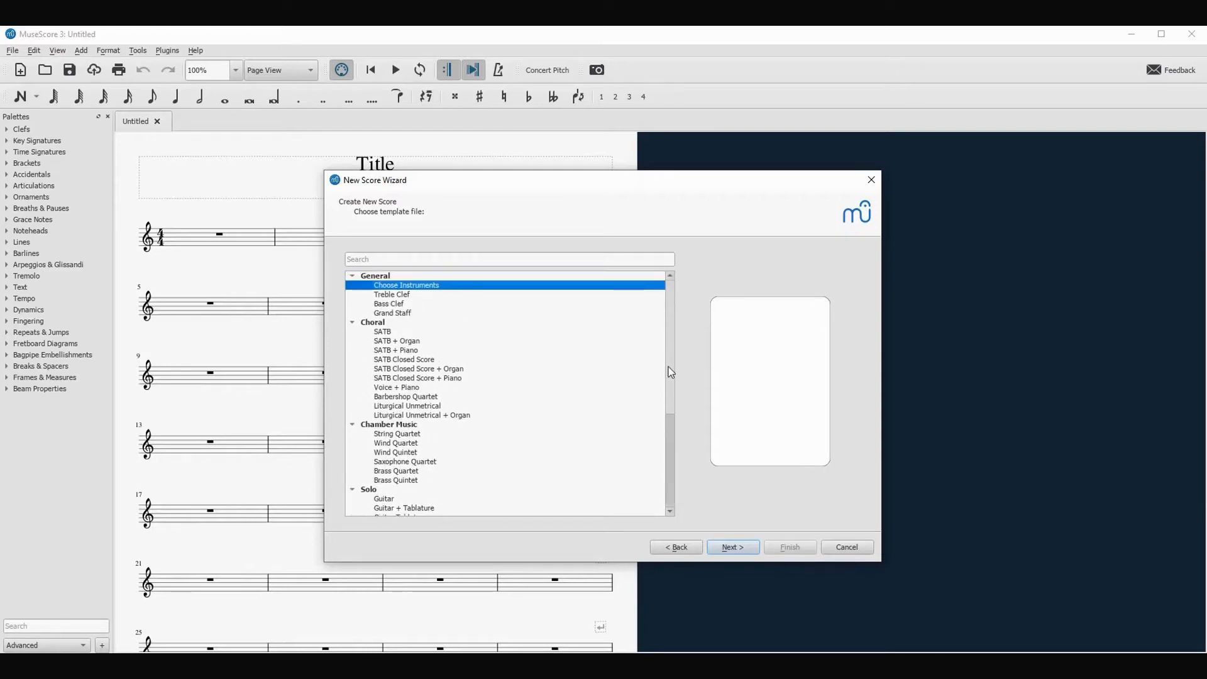
pyautogui.click(393, 313)
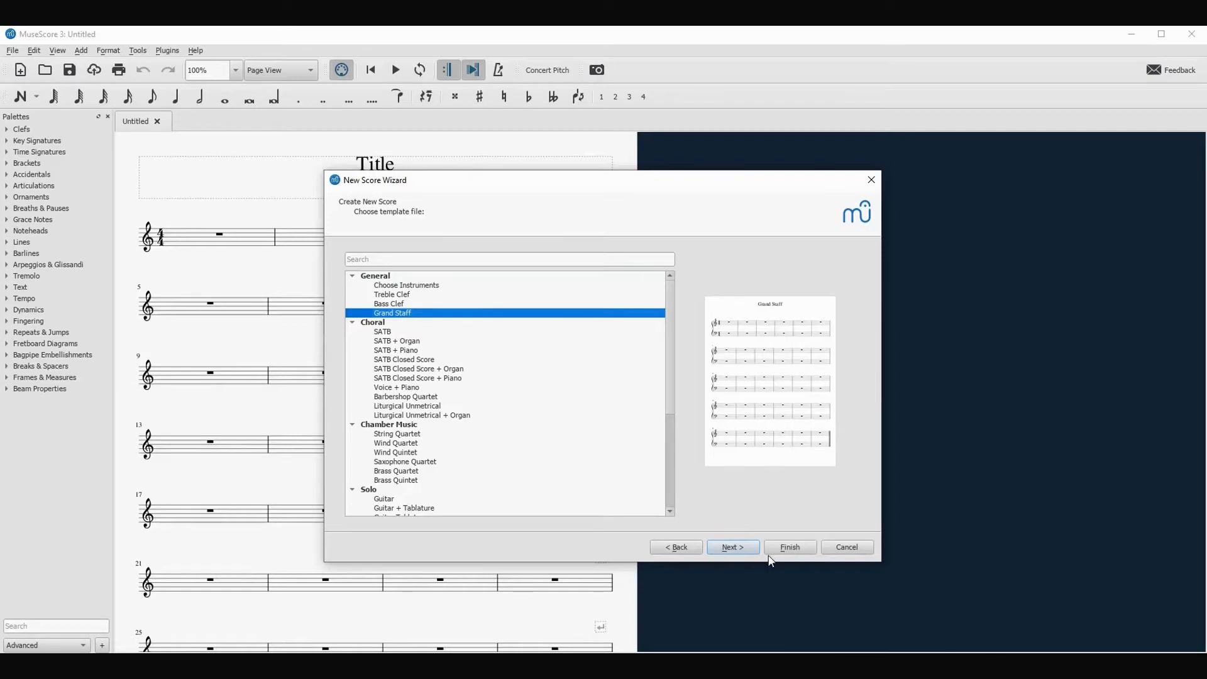
pyautogui.moveTo(732, 547)
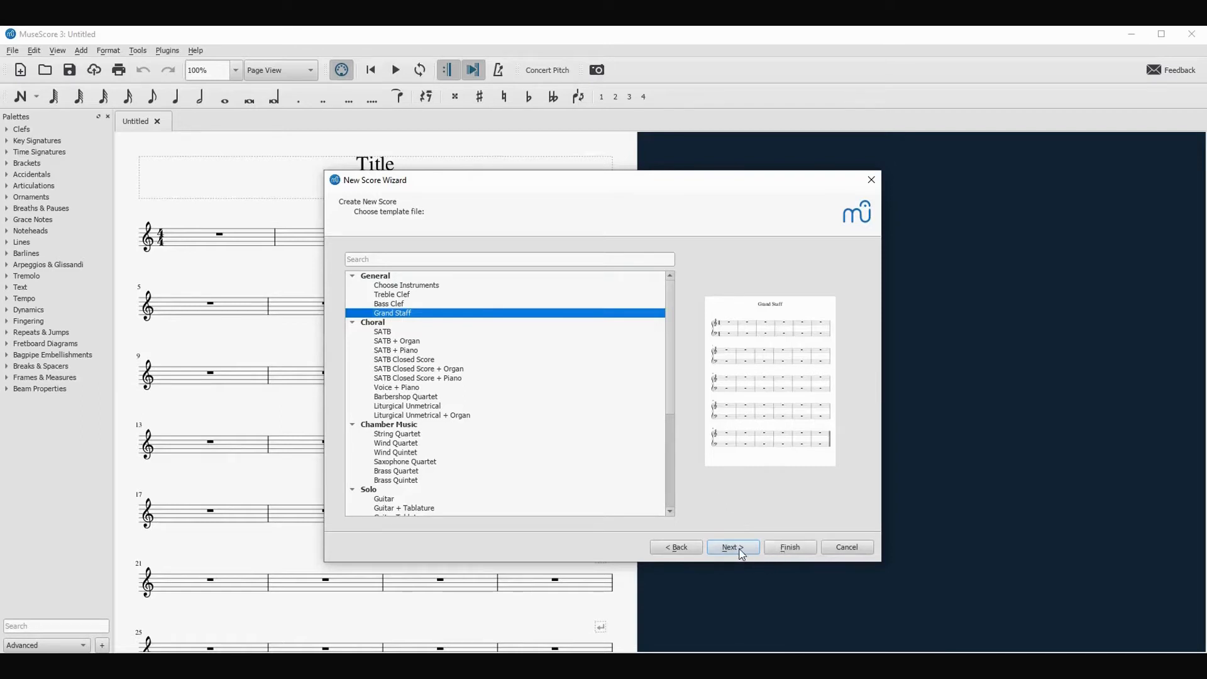
# Confirm Grand Staff and the C major key signature with no accidentals.
pyautogui.click(730, 546)
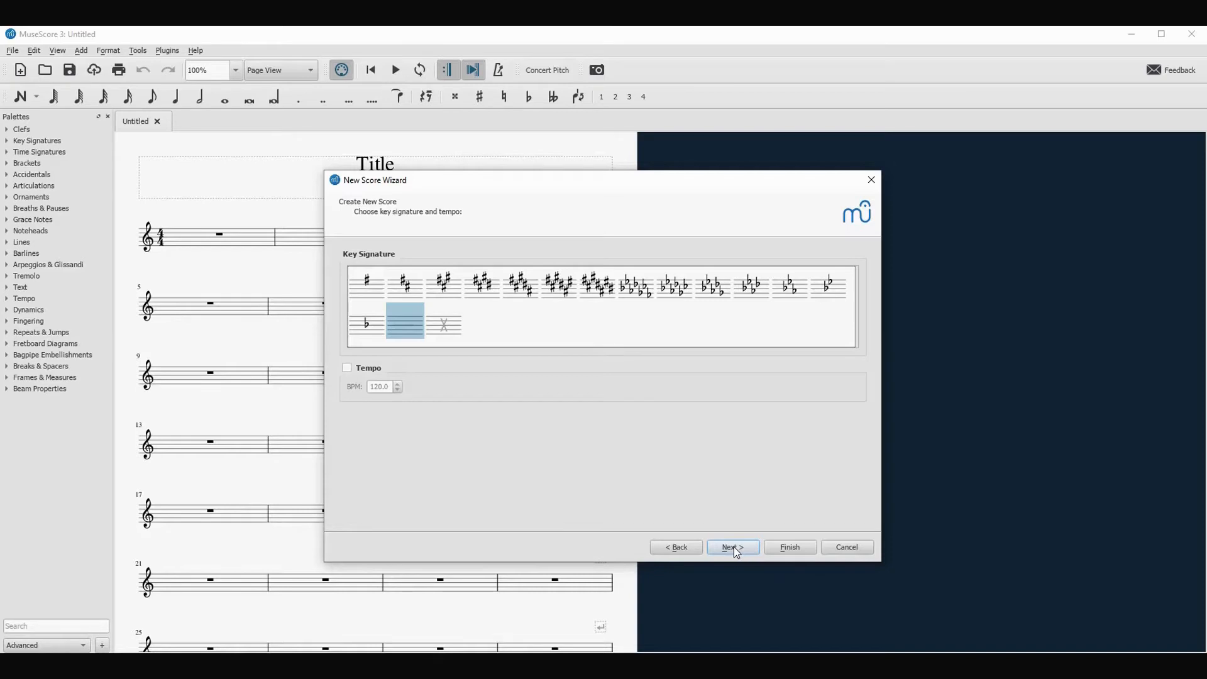
pyautogui.click(732, 546)
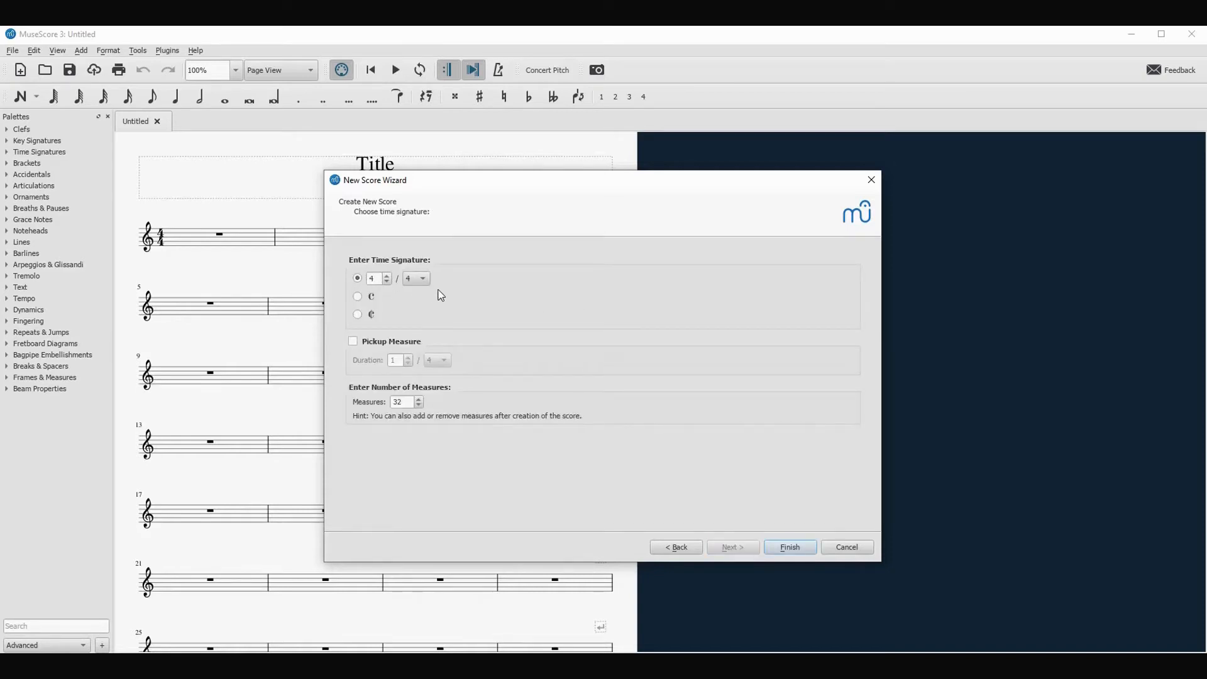
pyautogui.moveTo(569, 422)
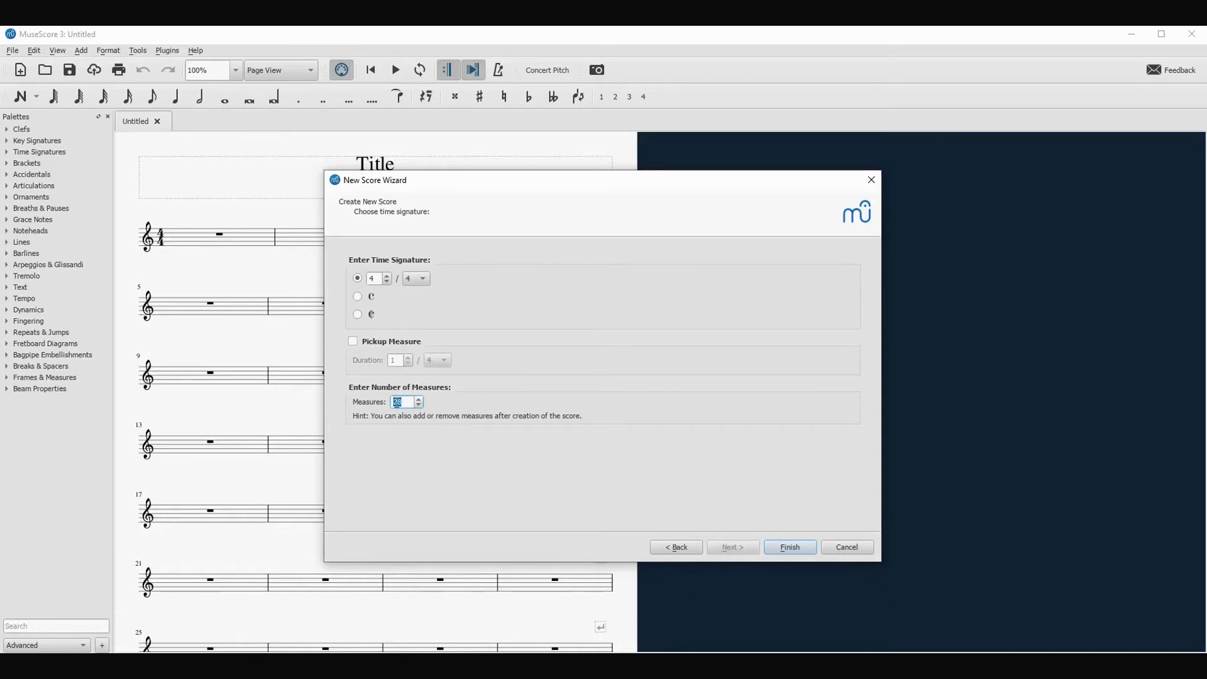
# Set the 4/4 score to 8 measures and finish the wizard.
pyautogui.write('3')
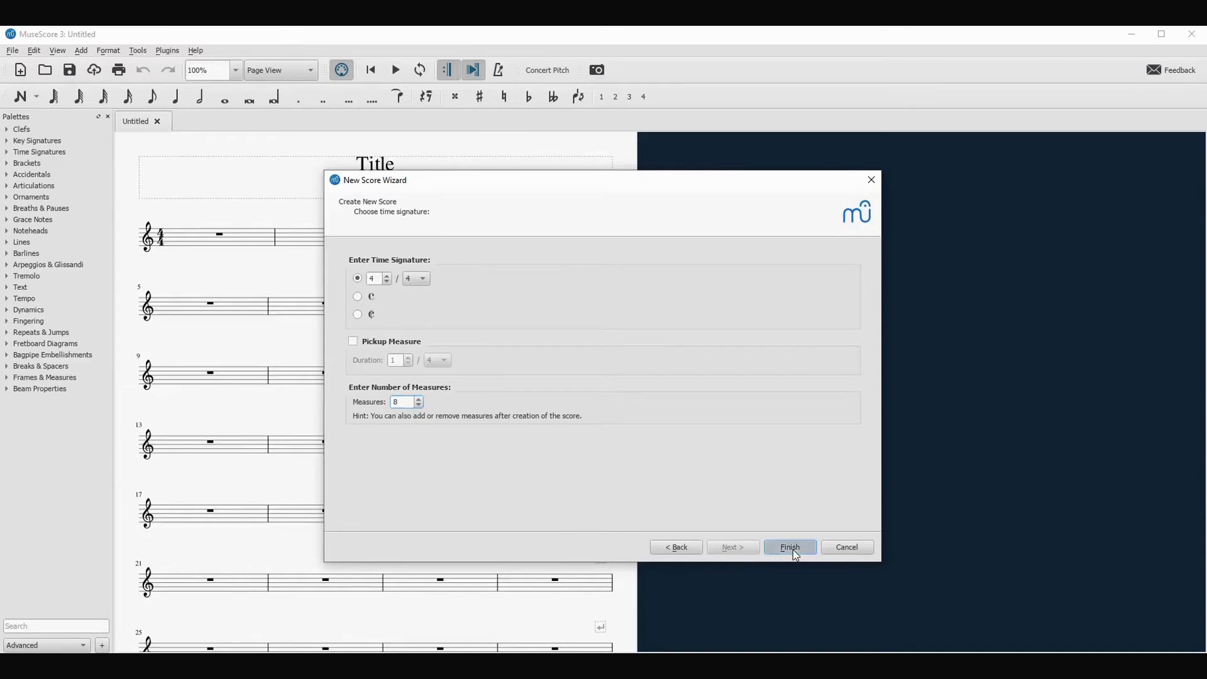
pyautogui.click(789, 546)
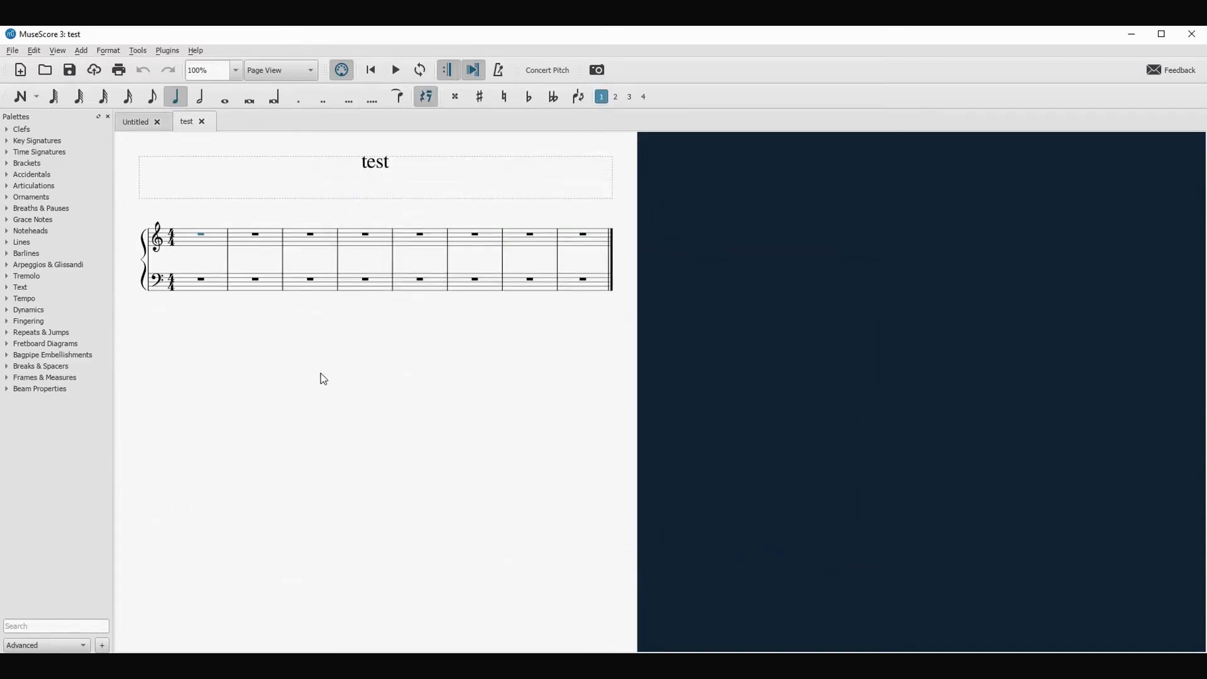
pyautogui.moveTo(182, 334)
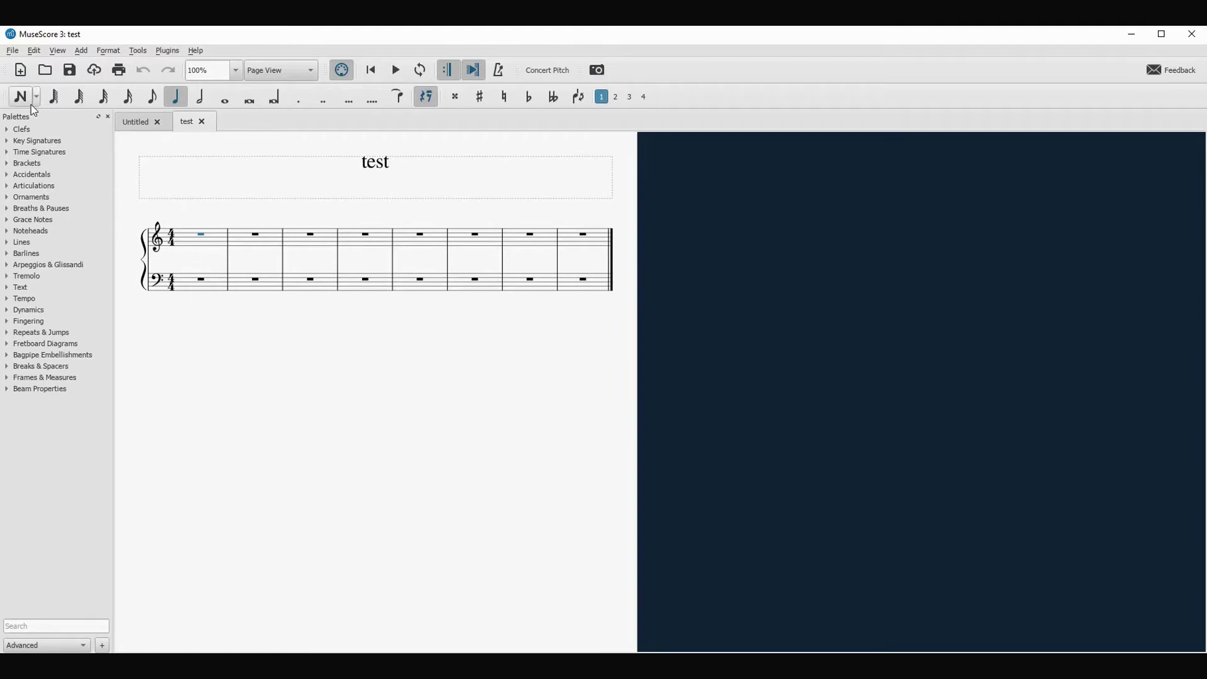
pyautogui.moveTo(21, 95)
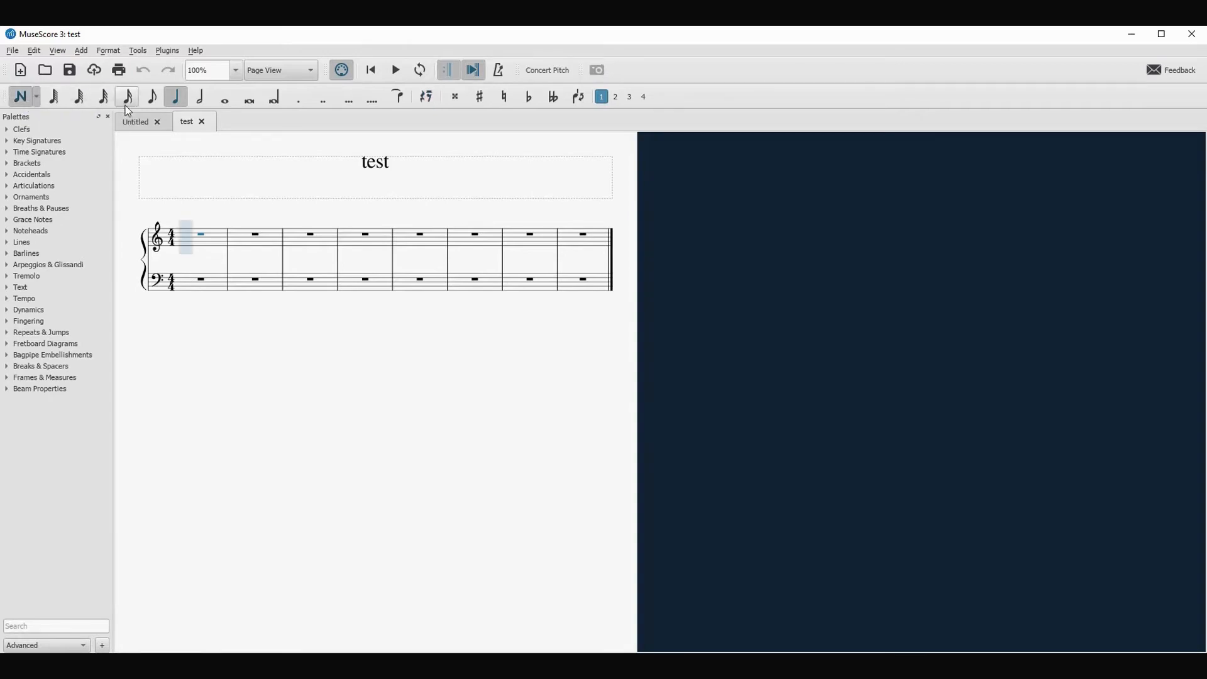
pyautogui.moveTo(176, 98)
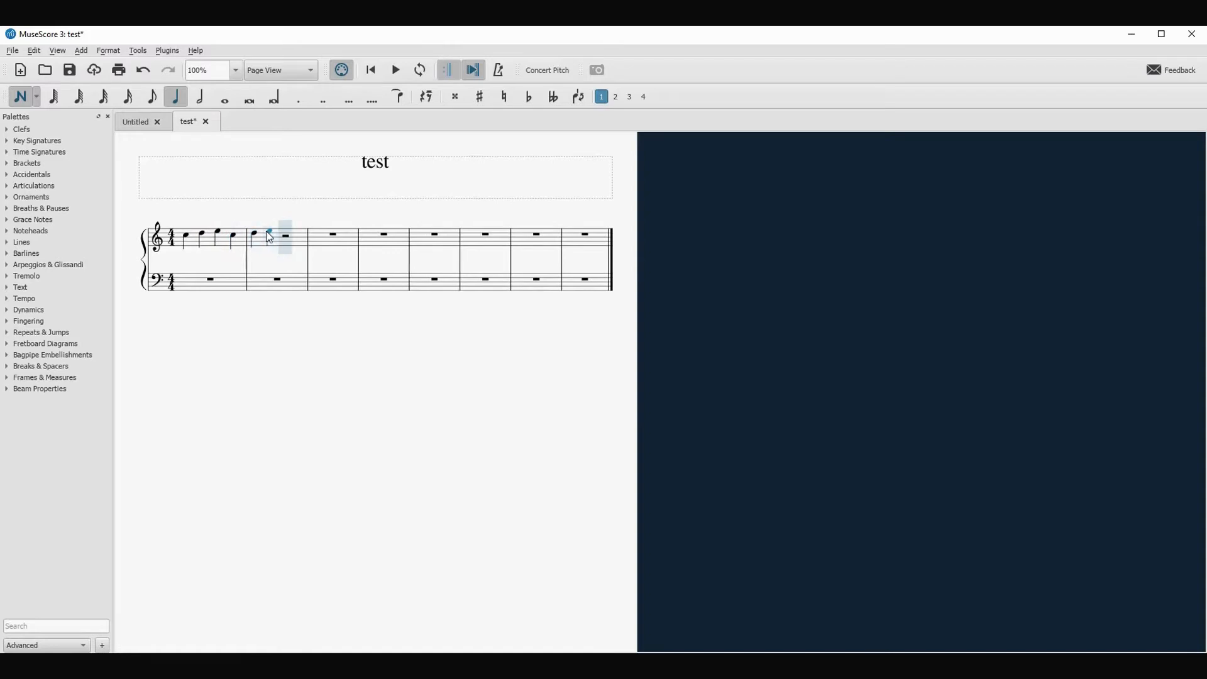
# Enter treble quarter notes with half notes closing bars two and four.
pyautogui.click(199, 96)
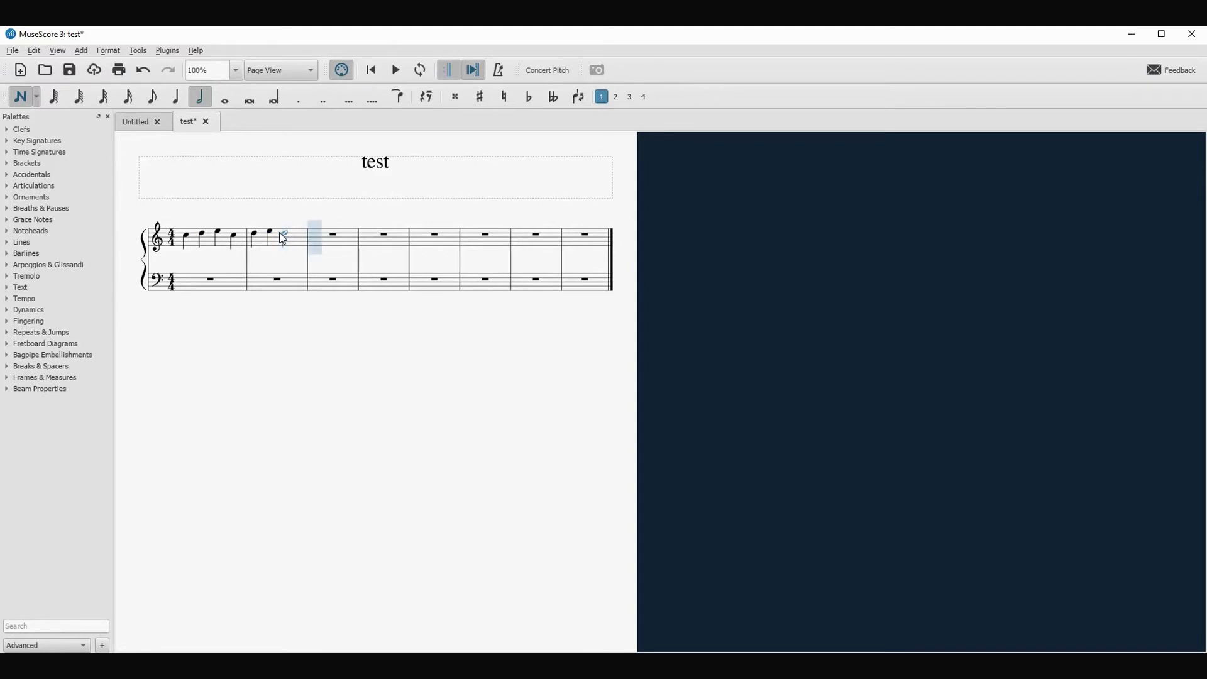
pyautogui.click(175, 96)
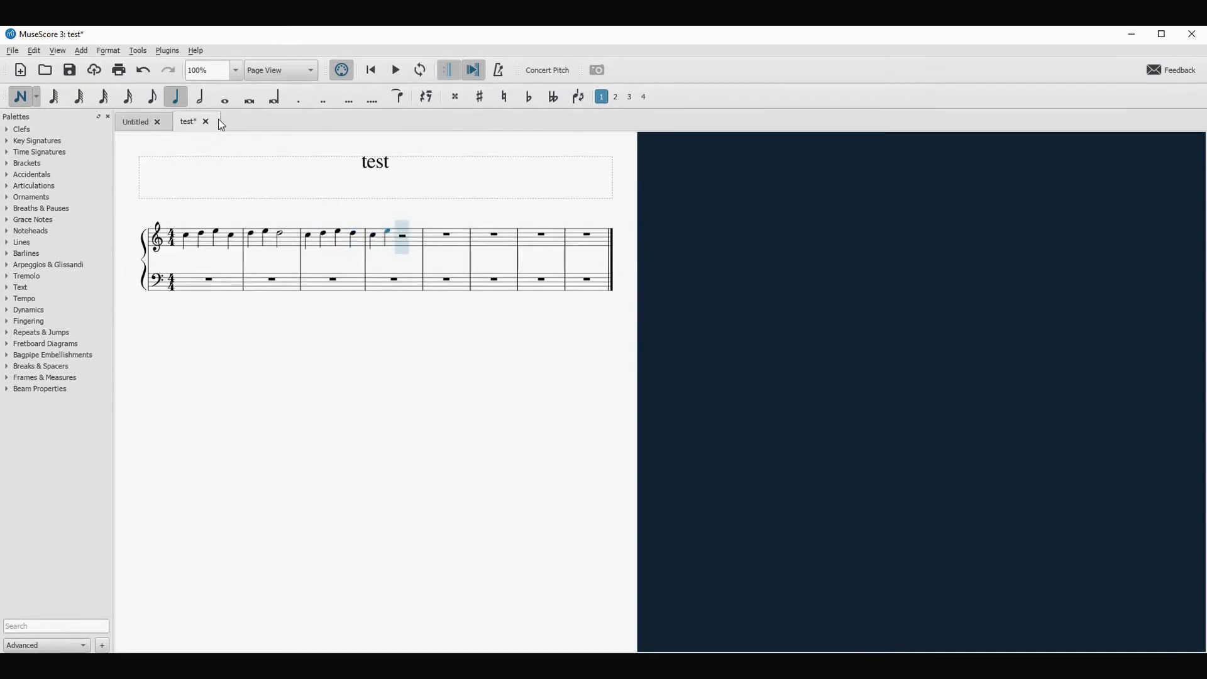
pyautogui.click(200, 97)
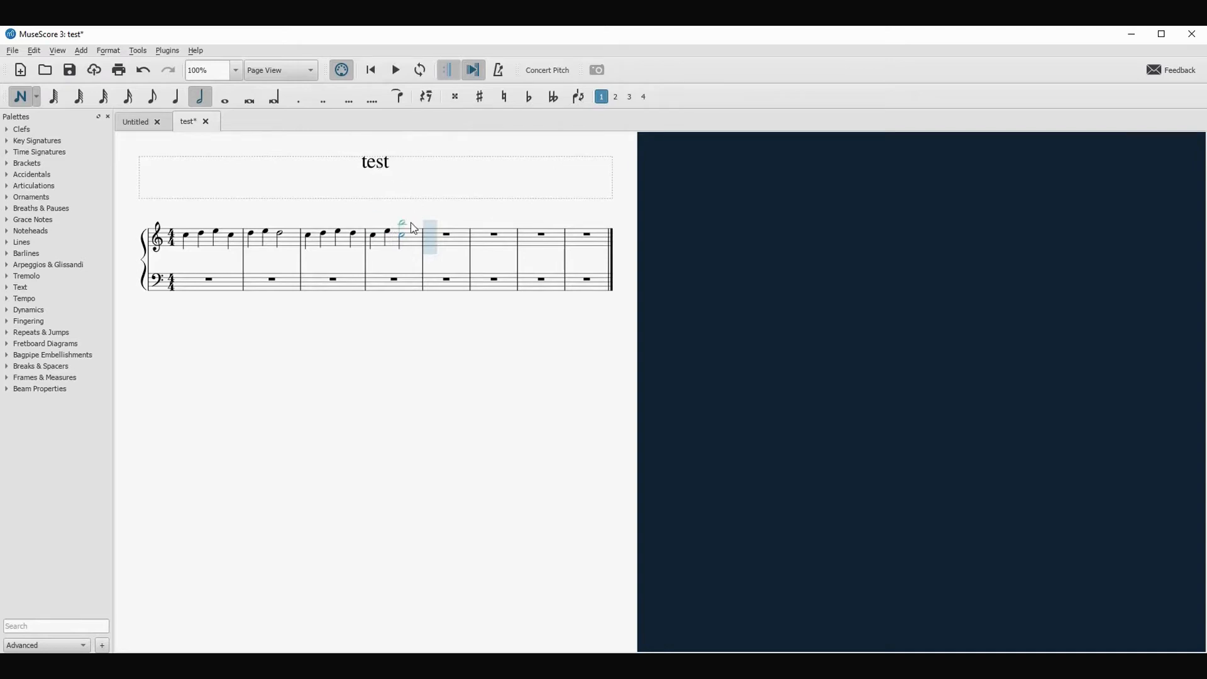
# Add treble quarter notes and quarter rests through bar 7, then pick whole-note duration.
pyautogui.click(175, 97)
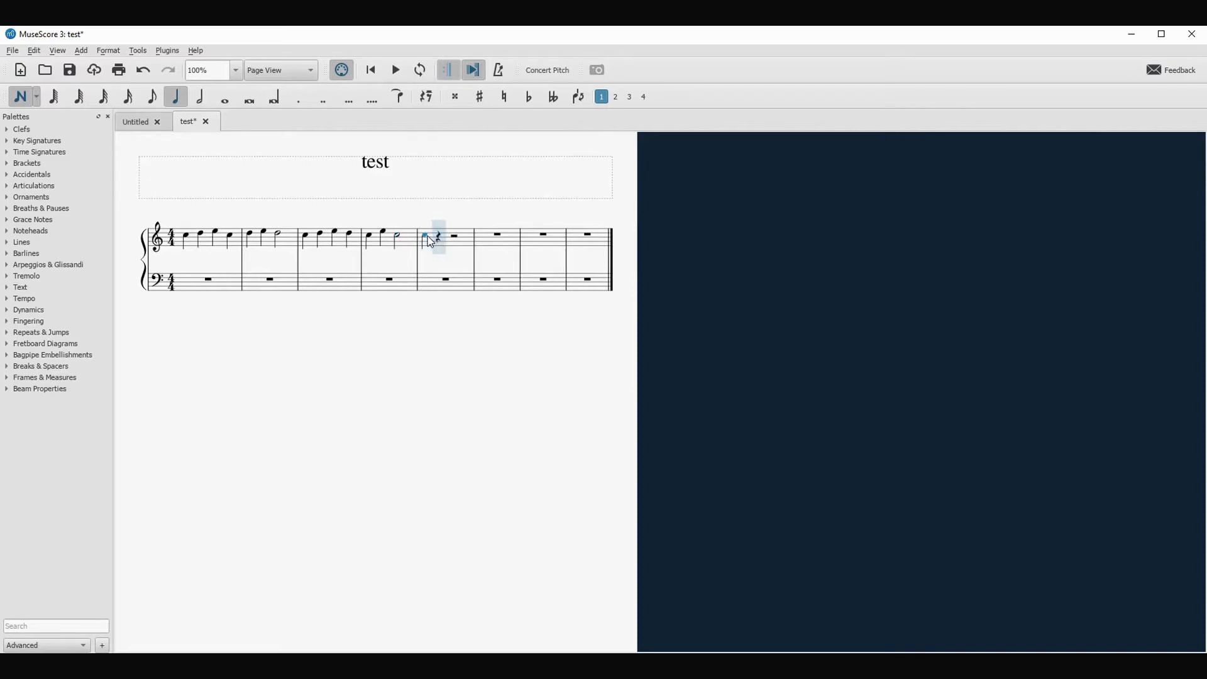
pyautogui.click(425, 96)
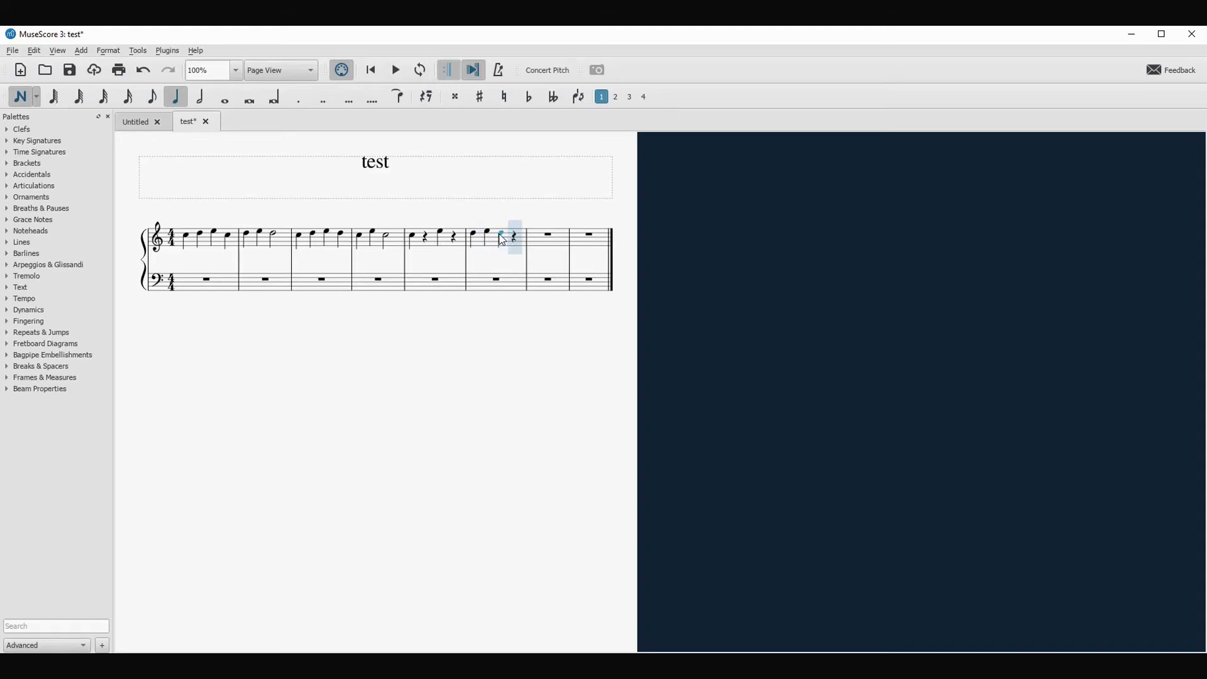
pyautogui.moveTo(503, 239)
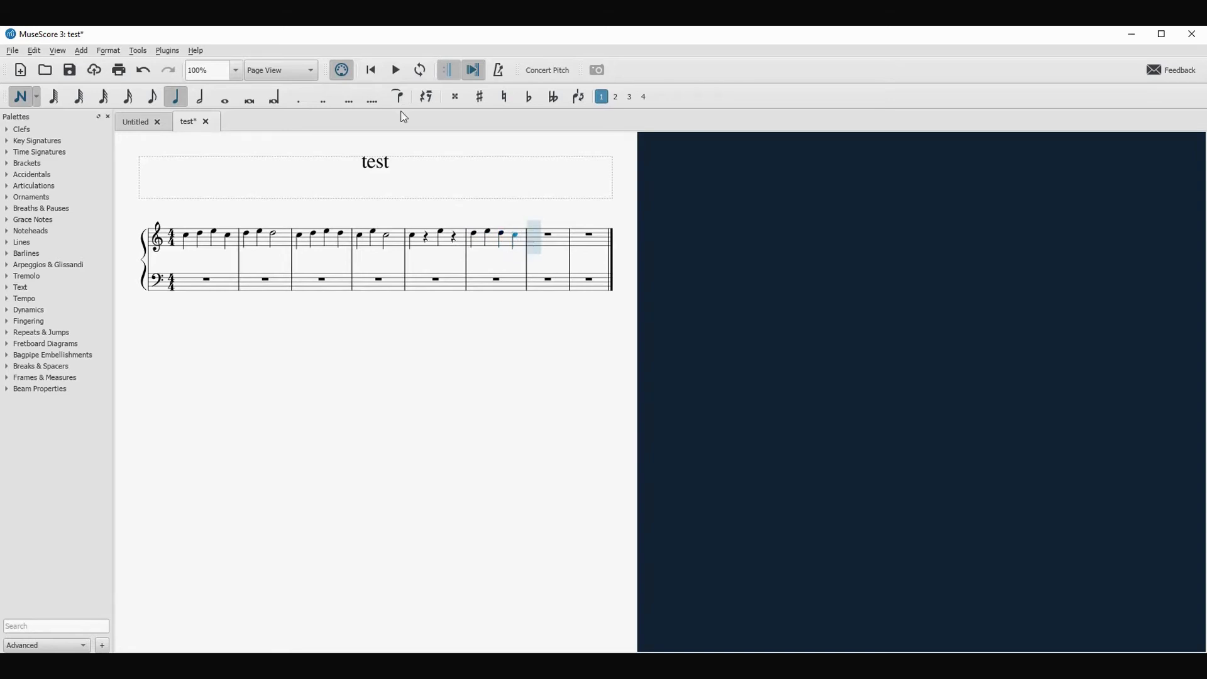
pyautogui.moveTo(426, 97)
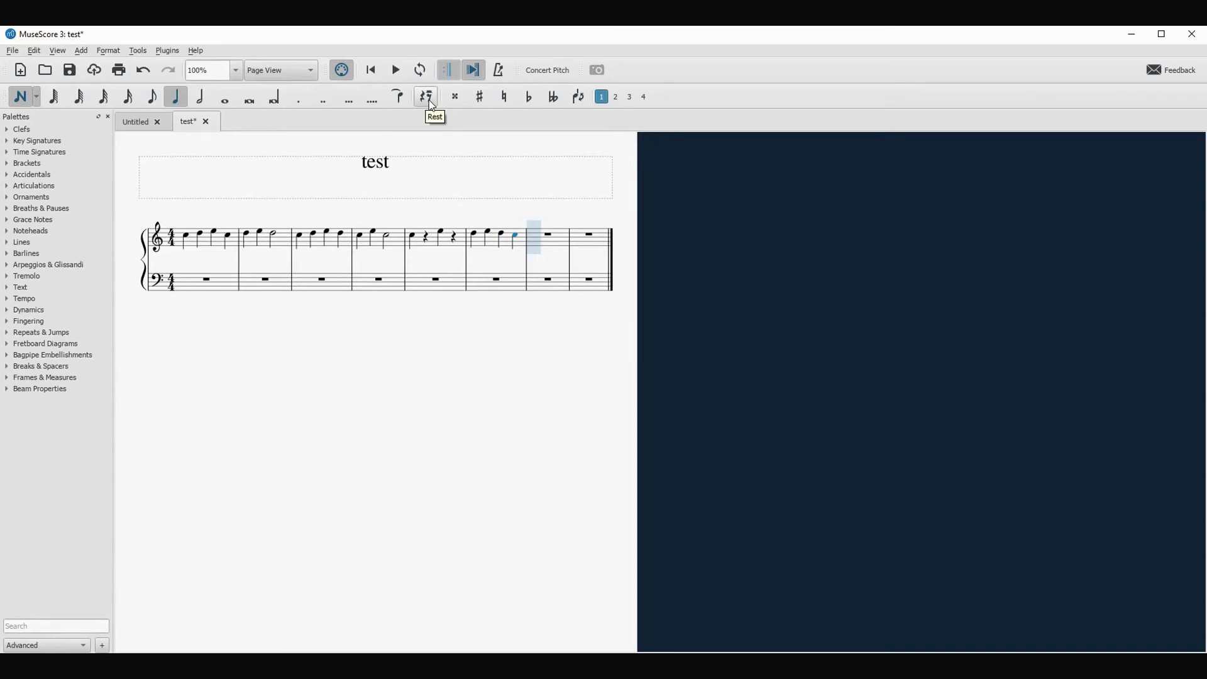
pyautogui.click(426, 97)
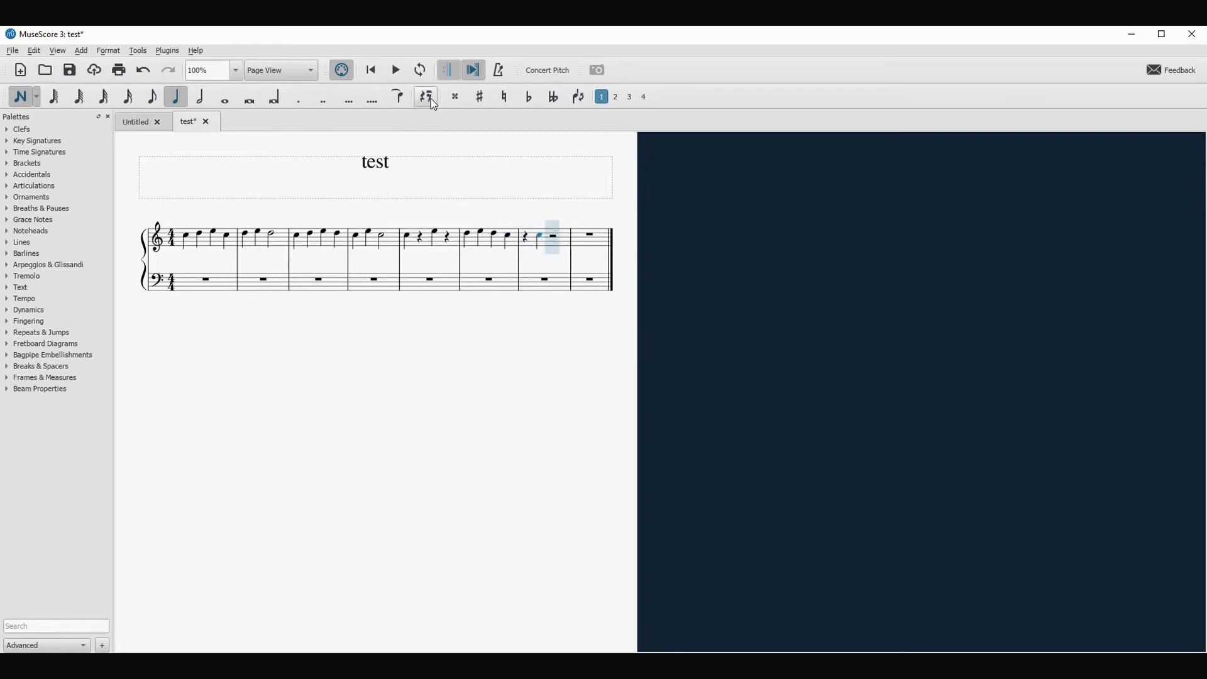
pyautogui.click(427, 96)
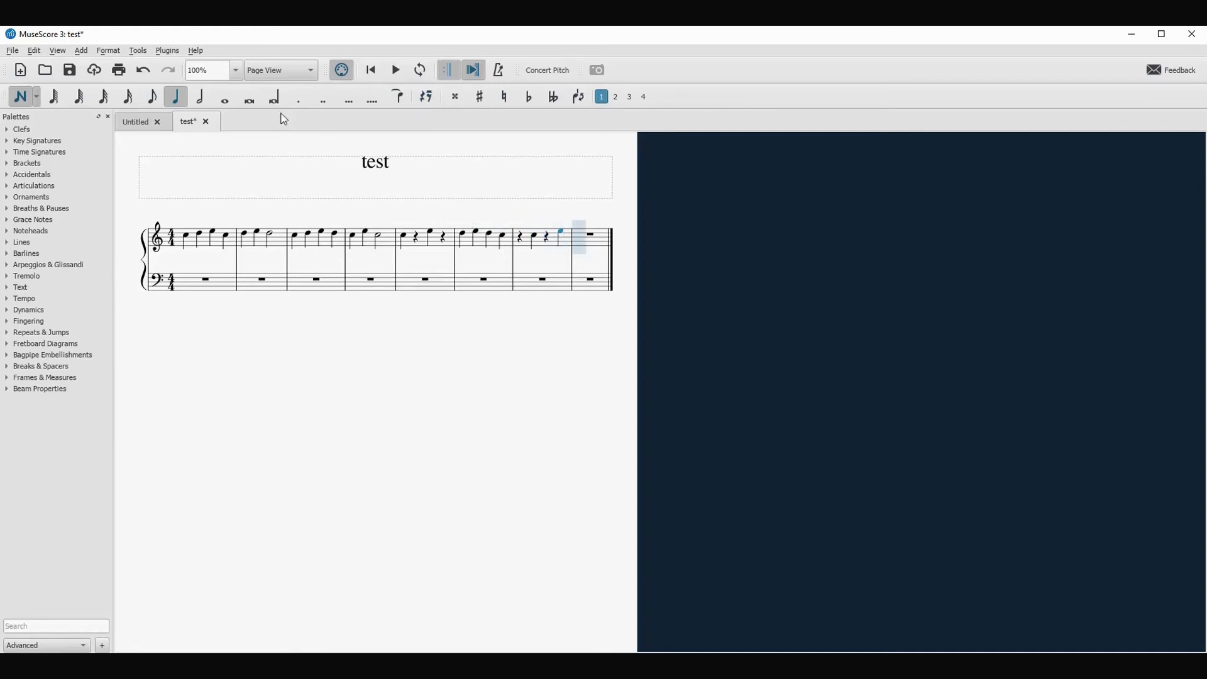
pyautogui.moveTo(225, 97)
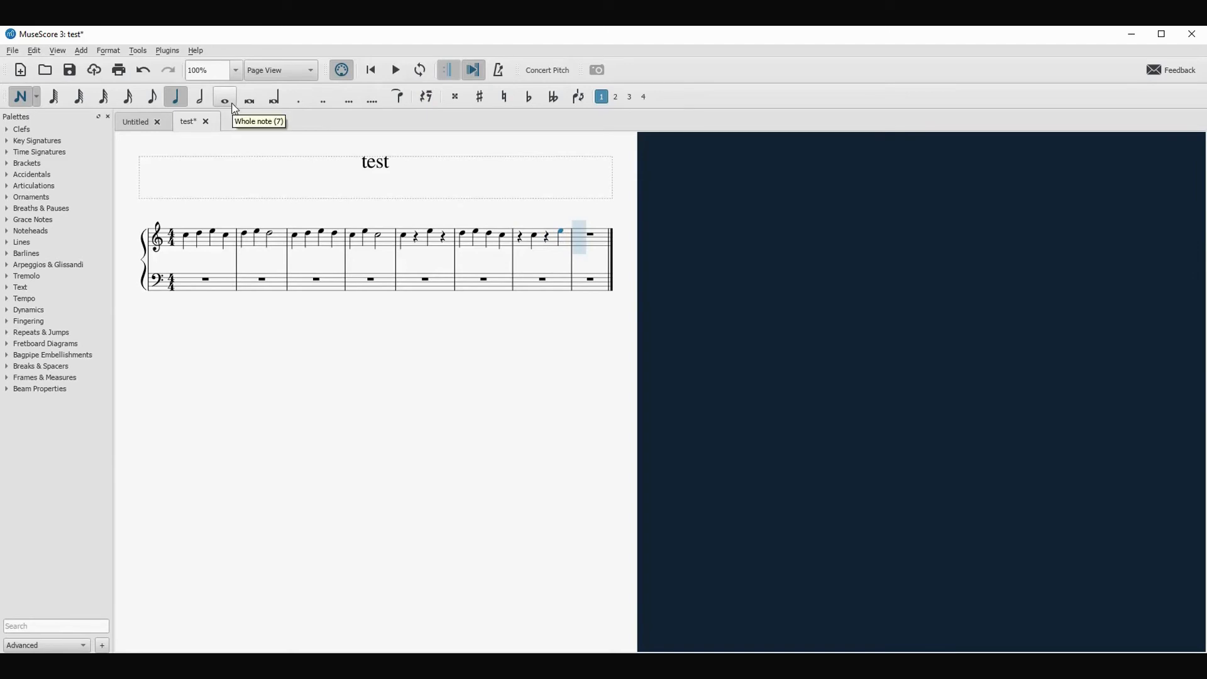
pyautogui.click(224, 96)
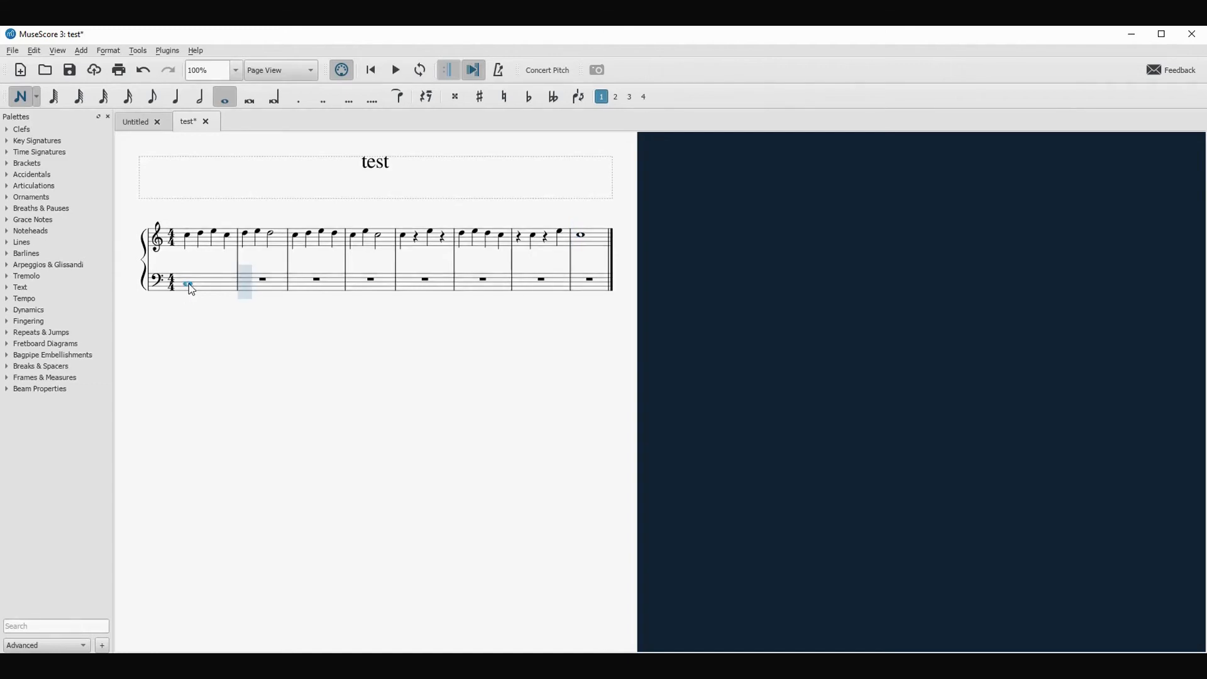
# Enter whole notes in bass bars 1–4 and stacked whole-note chords in bars 5–8.
pyautogui.click(244, 285)
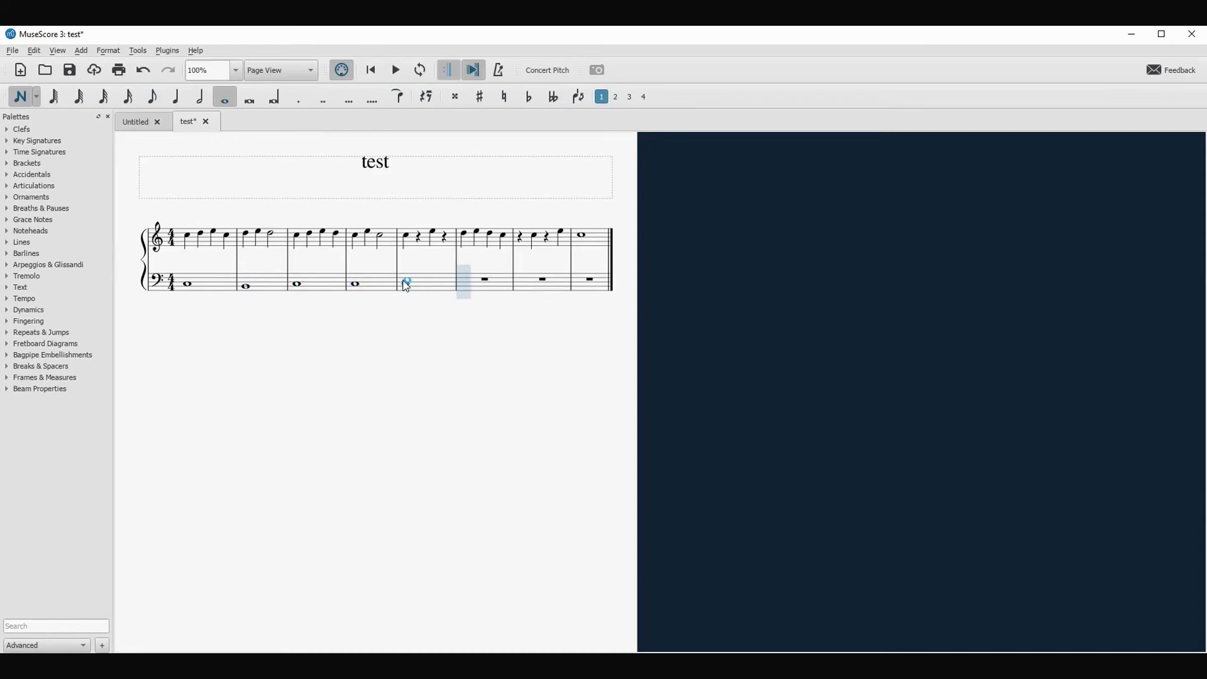
pyautogui.click(407, 279)
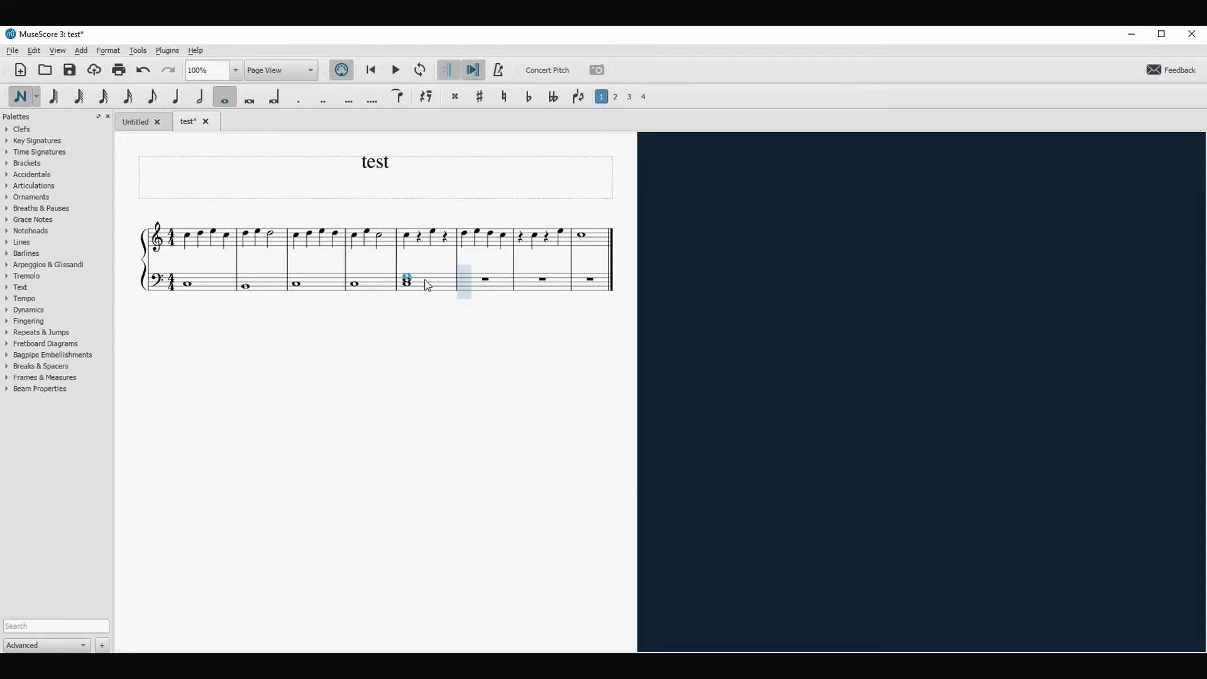
pyautogui.click(464, 278)
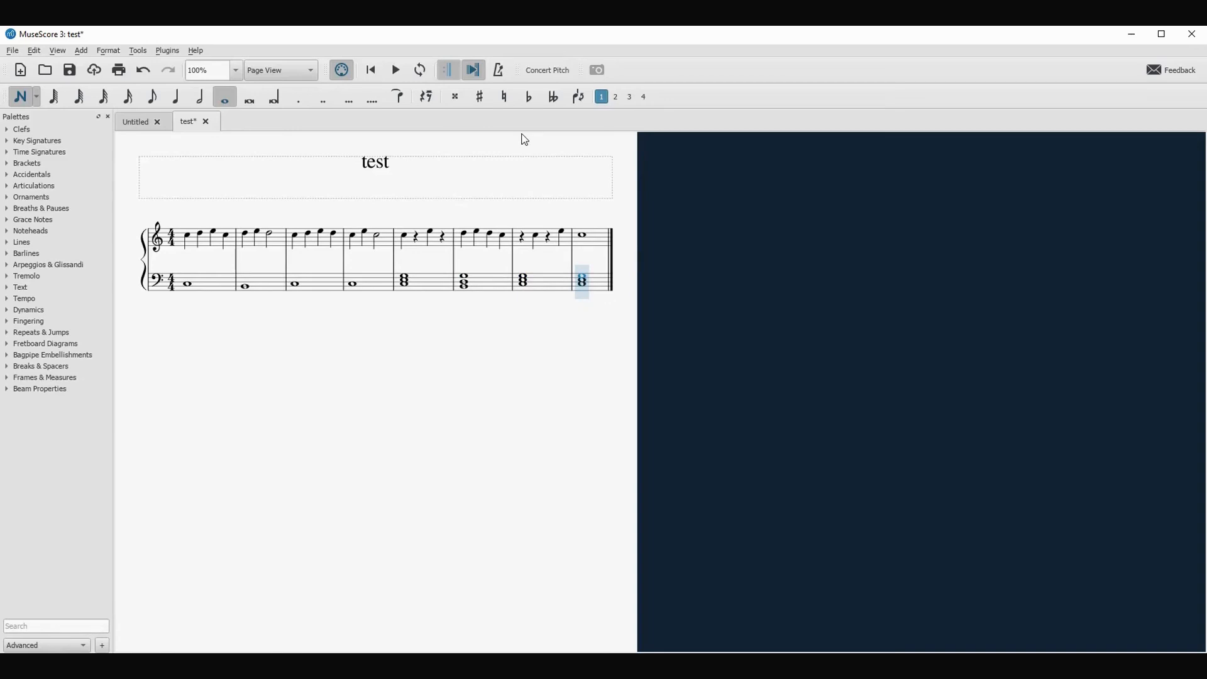
pyautogui.moveTo(370, 70)
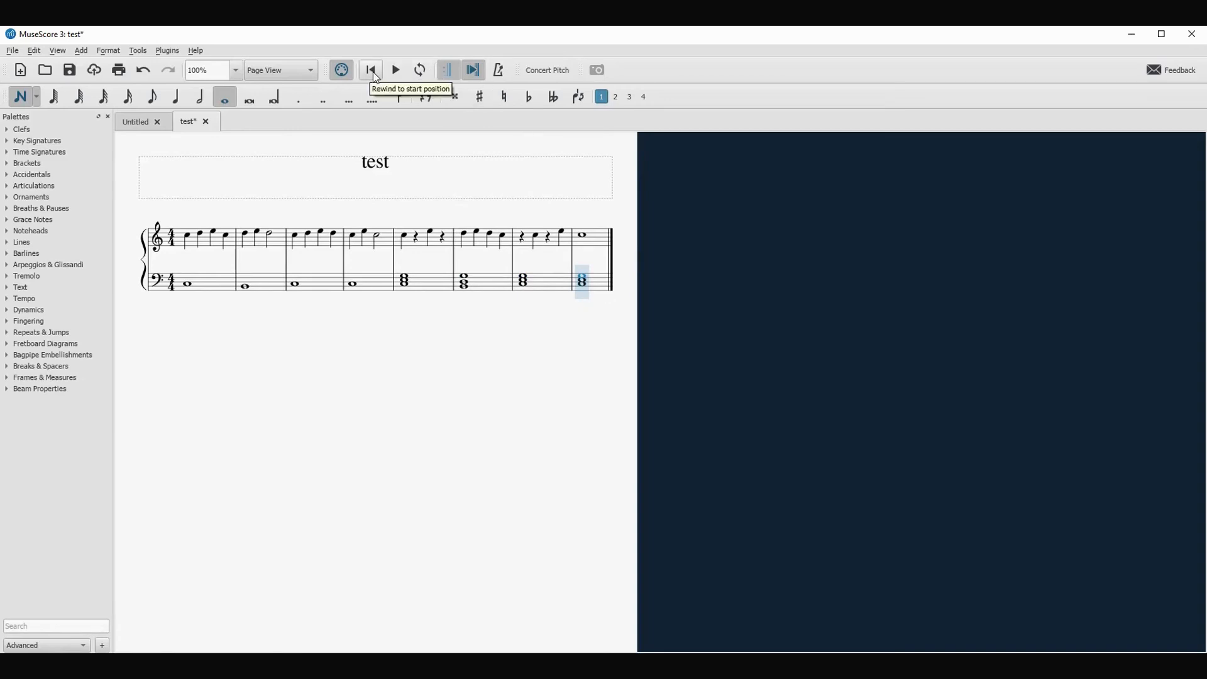
pyautogui.click(369, 70)
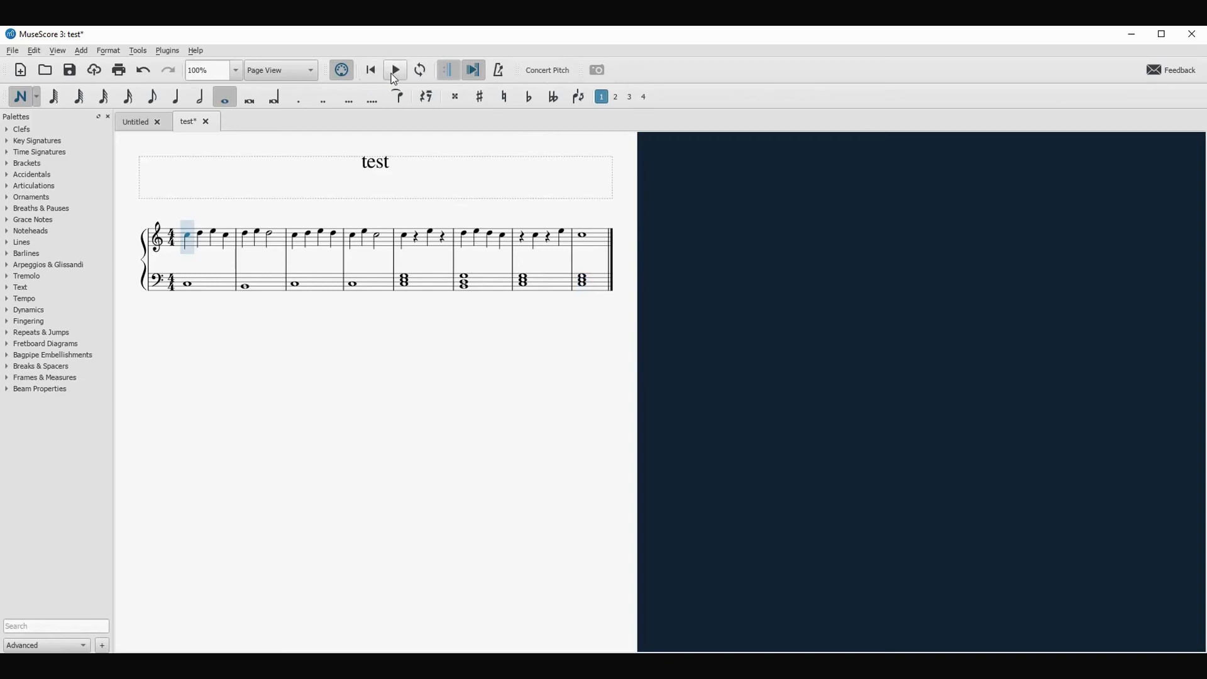
pyautogui.click(395, 69)
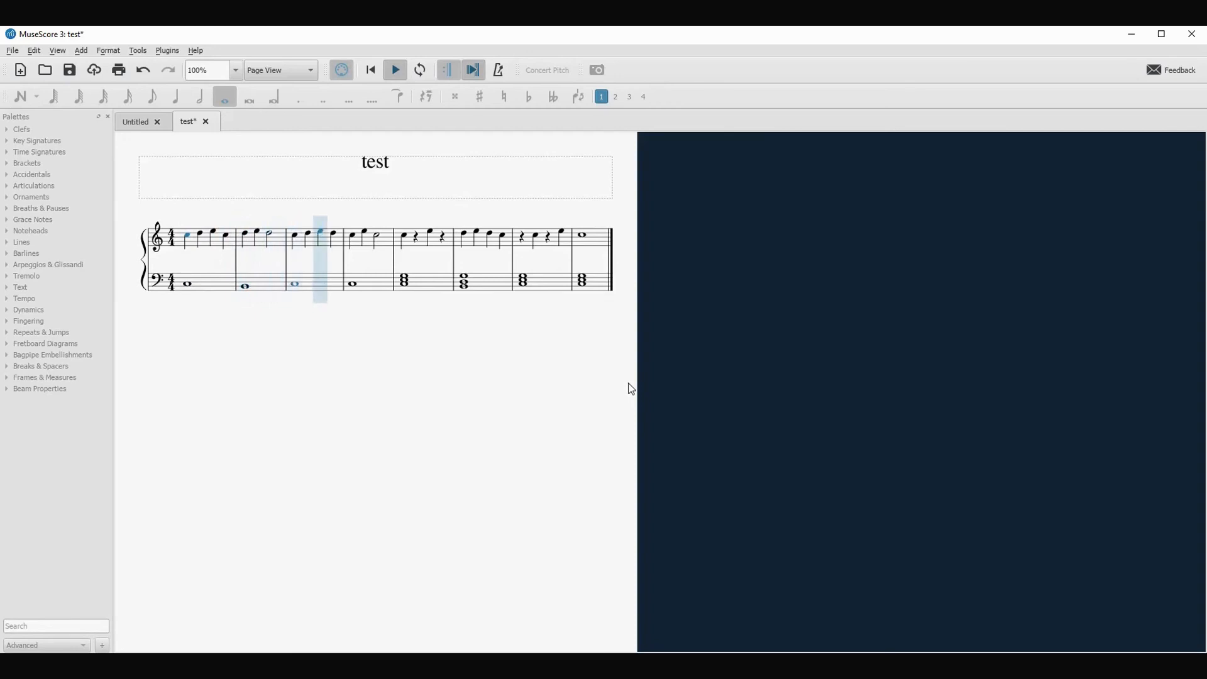
pyautogui.press('Right')
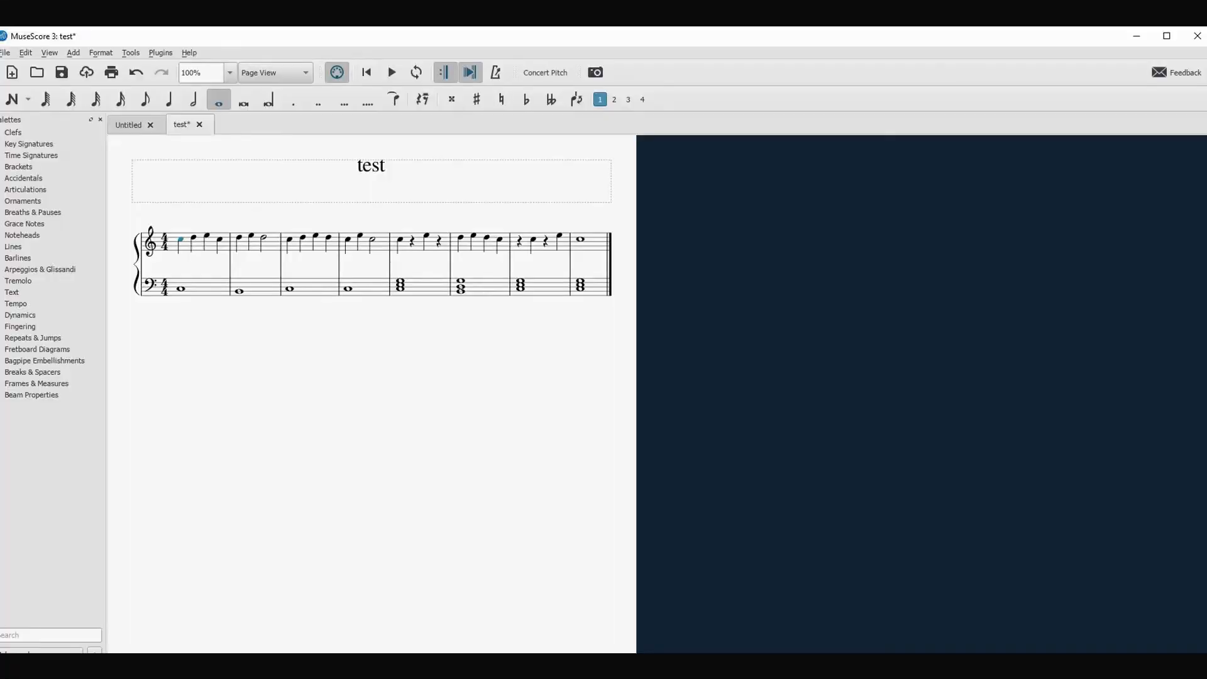
pyautogui.moveTo(848, 337)
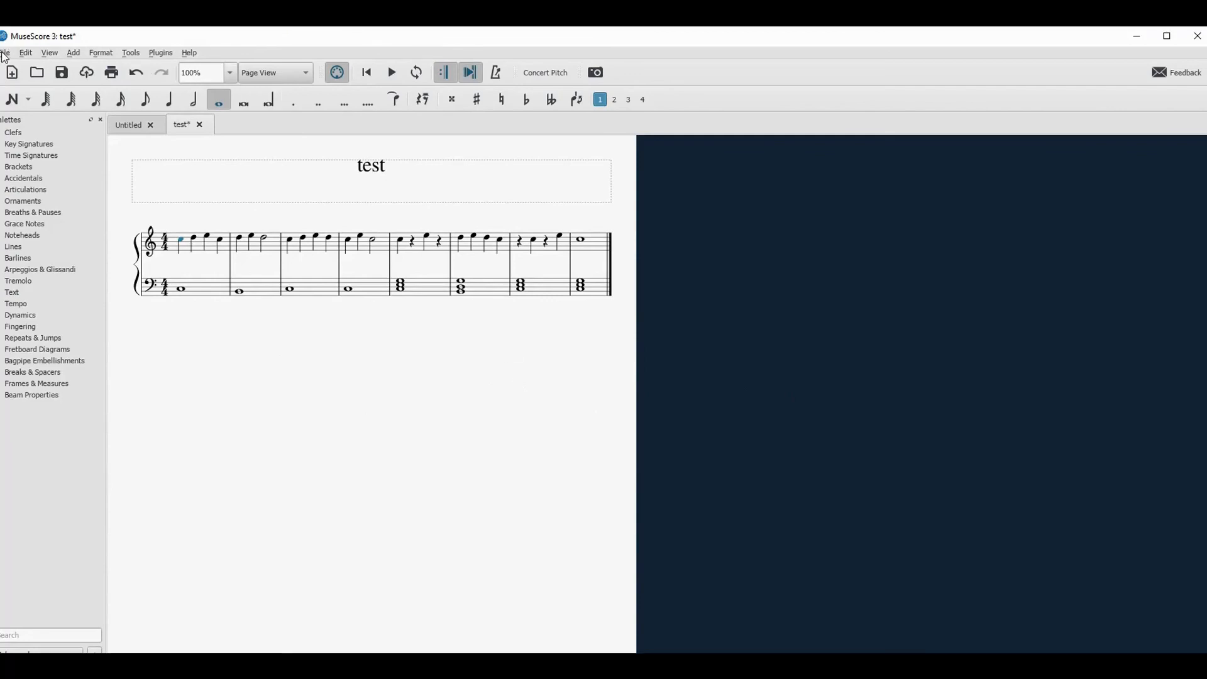
# Save 'test' through File > Export with type MP3 Audio (*.mp3).
pyautogui.click(5, 52)
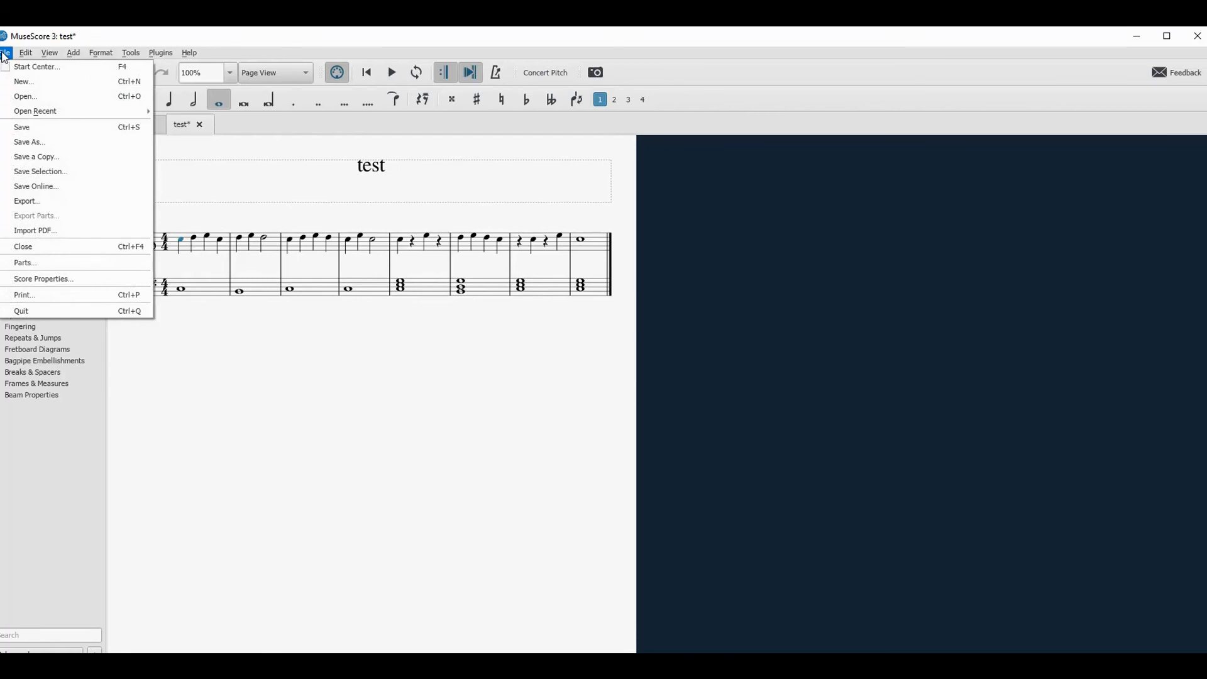
pyautogui.moveTo(54, 201)
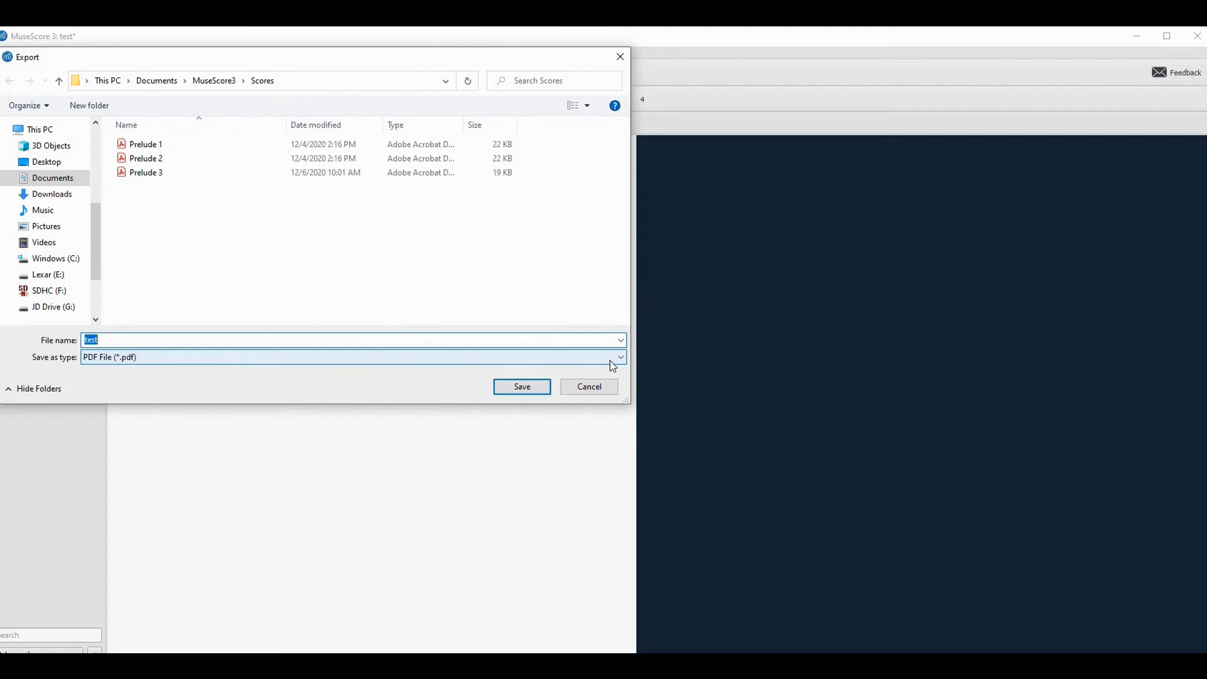
pyautogui.click(615, 357)
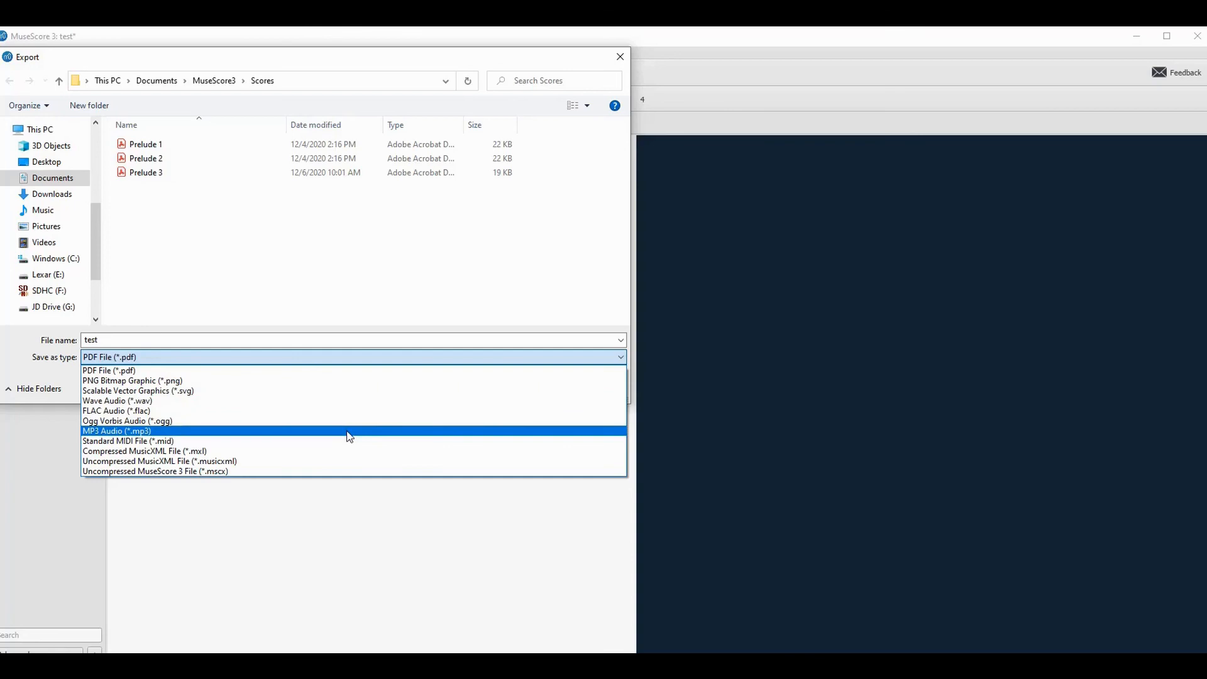
pyautogui.moveTo(300, 380)
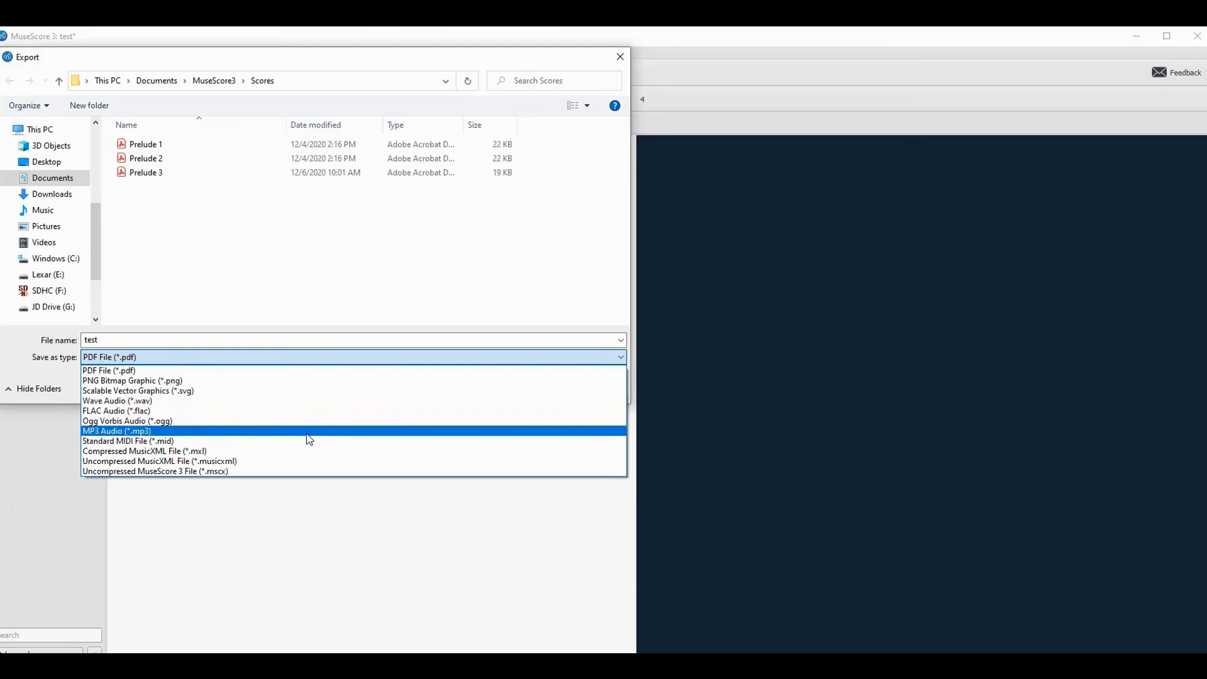
pyautogui.click(117, 430)
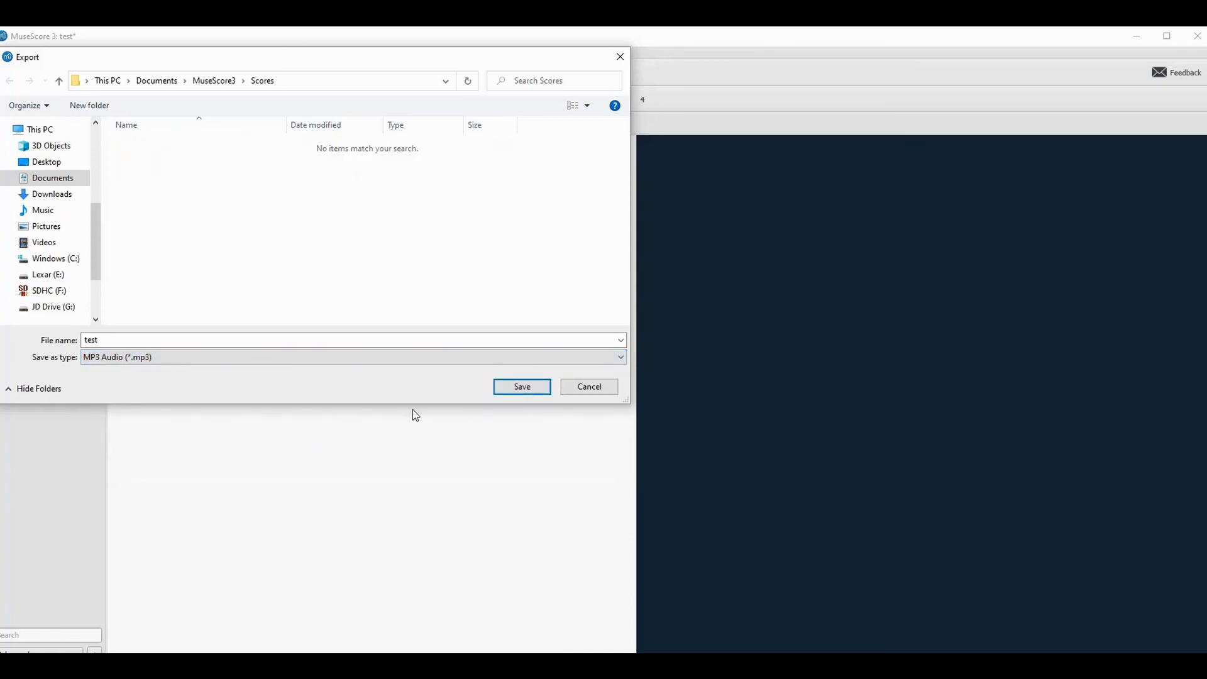
pyautogui.click(522, 387)
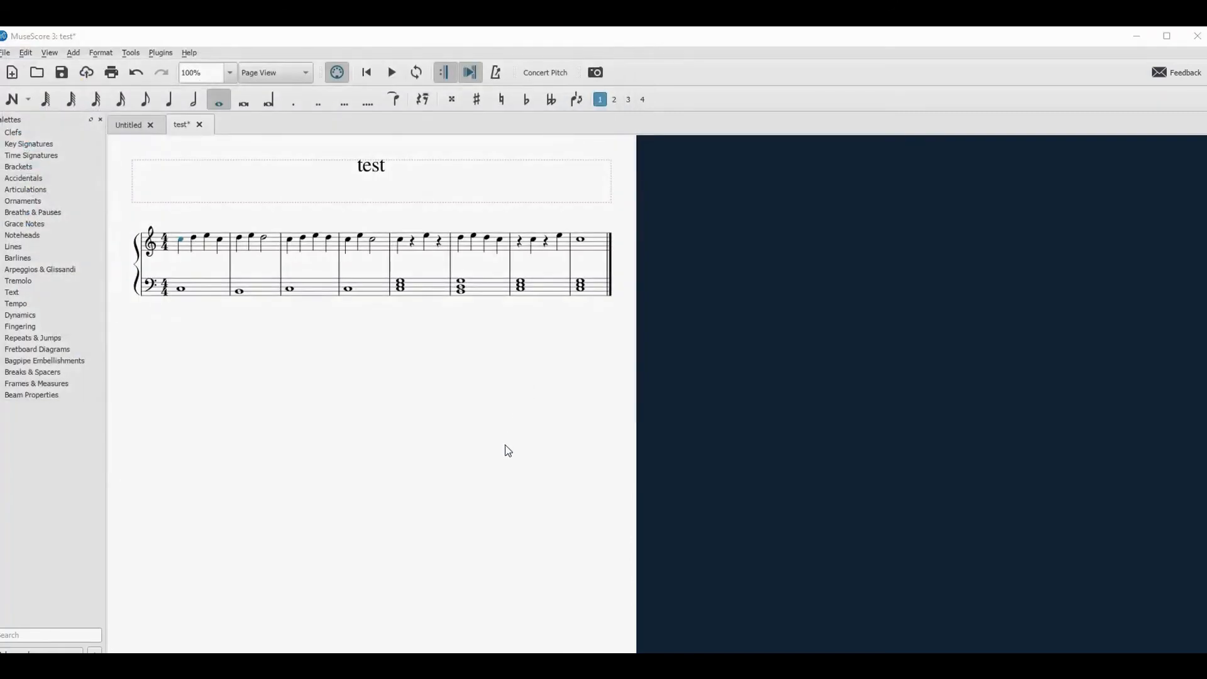